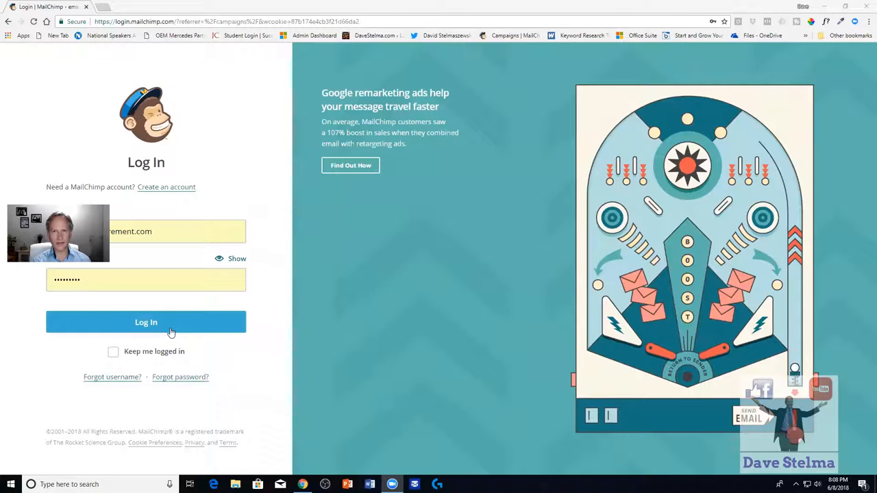
Log in to the MailChimp account and land on the Campaigns list.
click(145, 322)
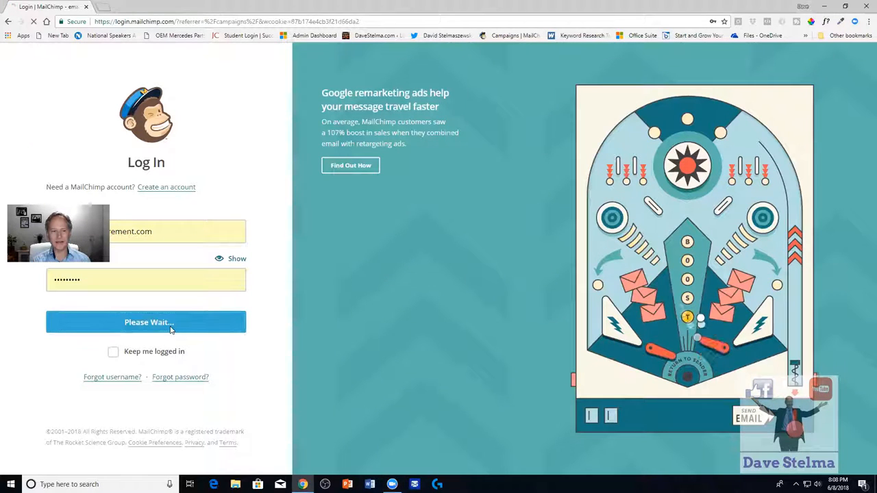
click(145, 322)
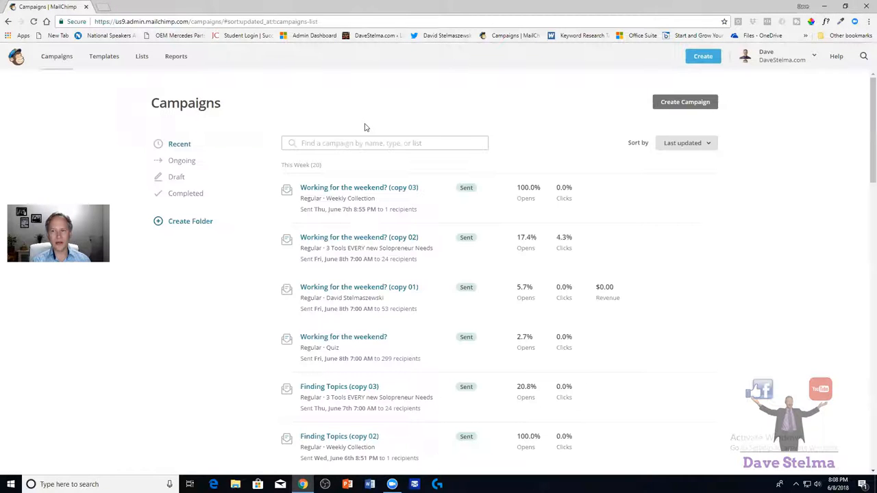
mouse_move(268, 54)
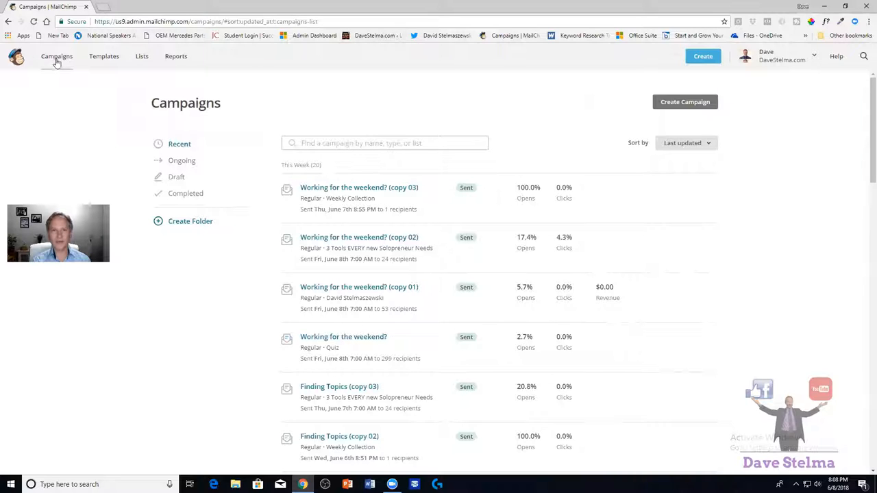
mouse_move(326, 107)
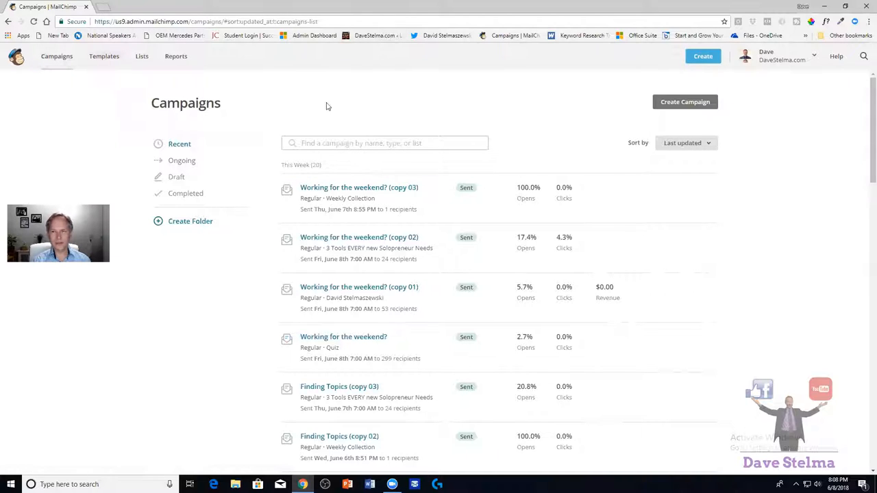
mouse_move(555, 104)
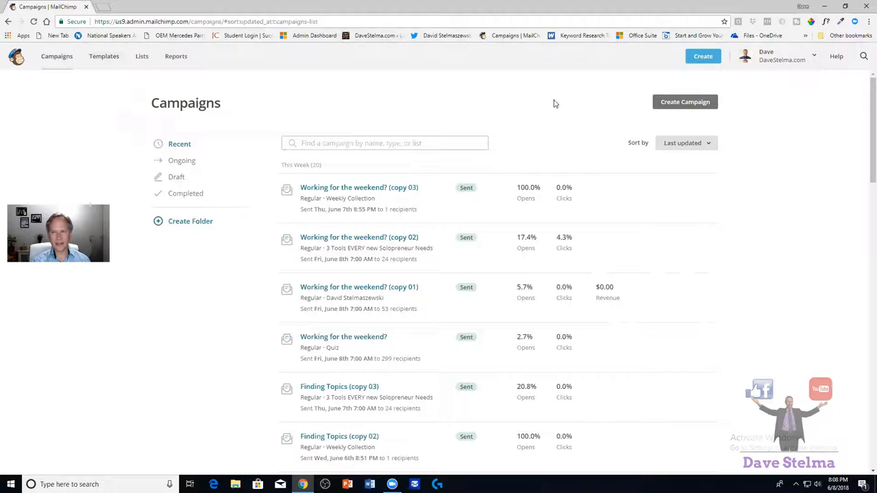
mouse_move(694, 115)
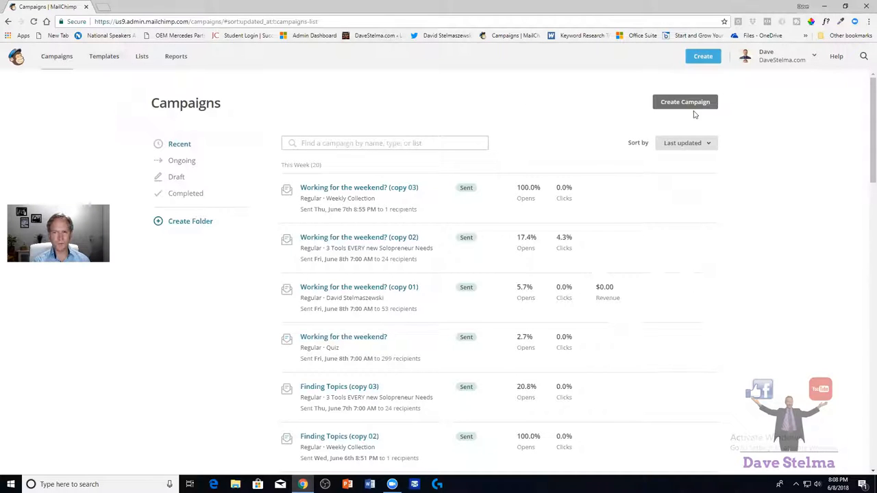
Create a new regular email campaign named Dave and begin building it.
click(685, 101)
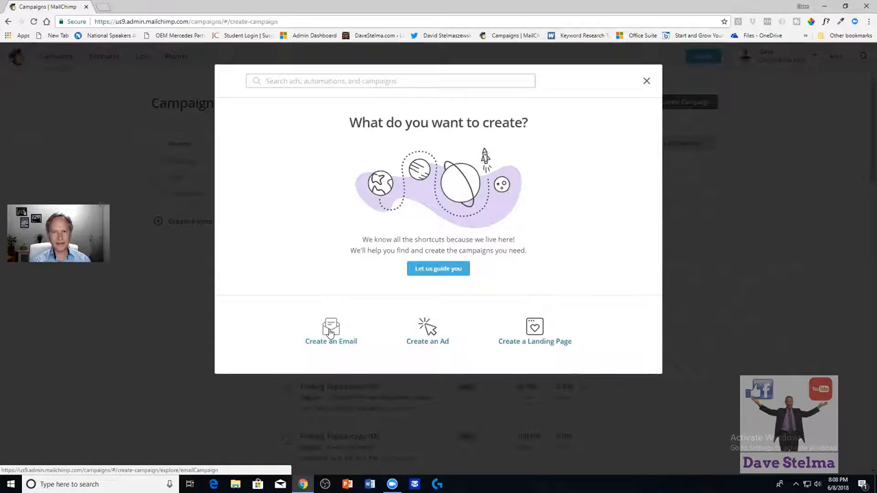
click(332, 336)
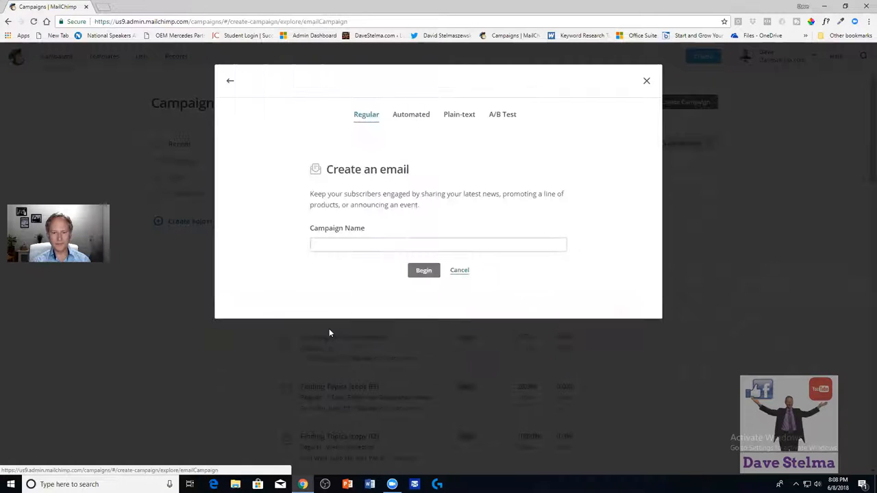
click(439, 244)
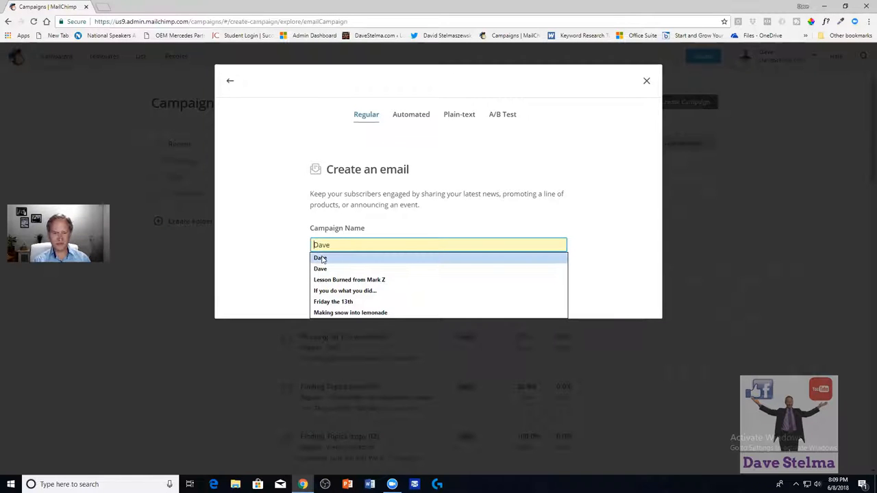
click(321, 257)
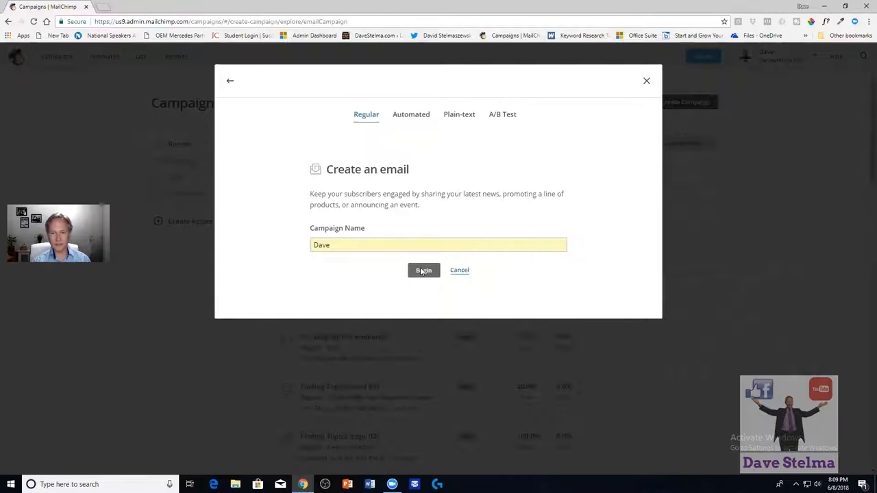
click(423, 269)
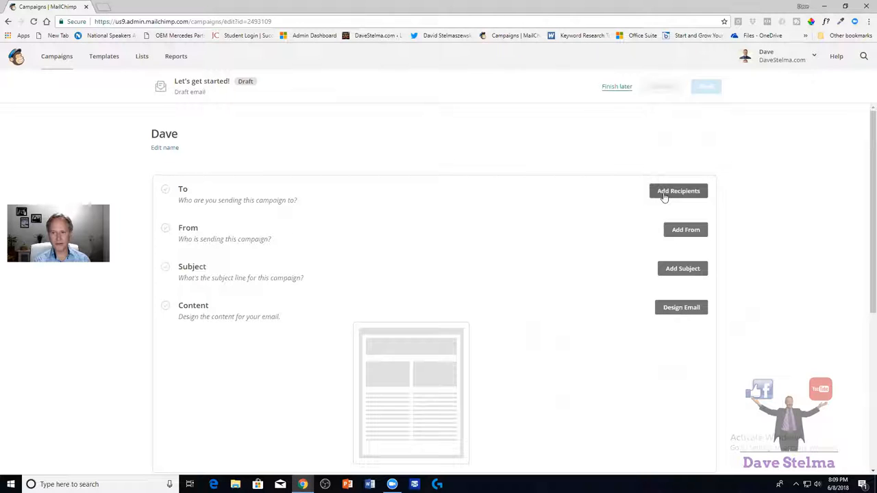
Set recipients to the Weekly Collection list with the To field personalized by *|FNAME|* and save.
click(678, 192)
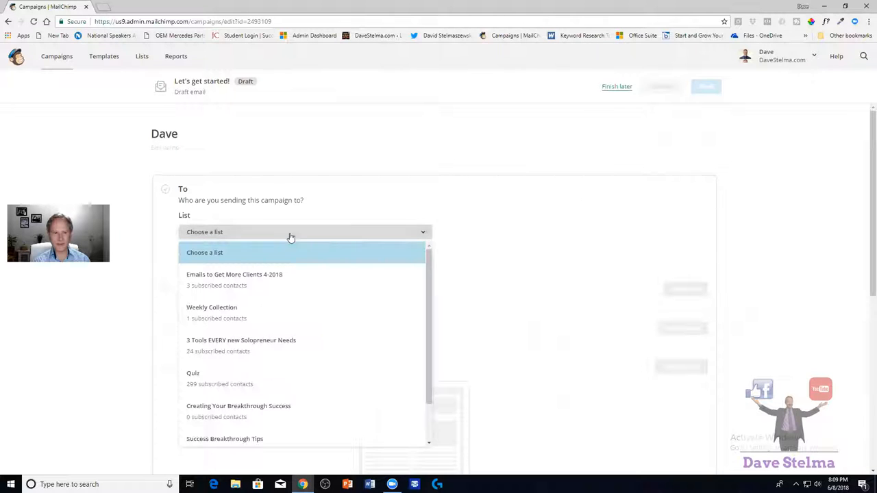
click(211, 307)
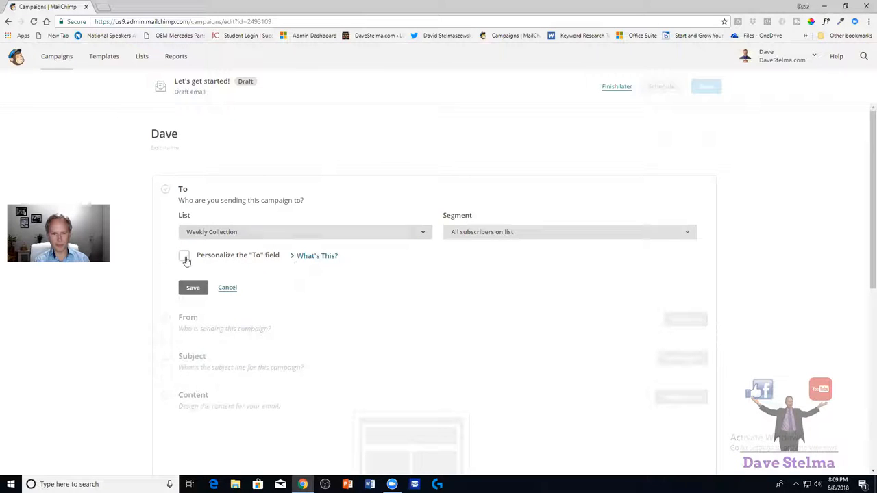
click(183, 255)
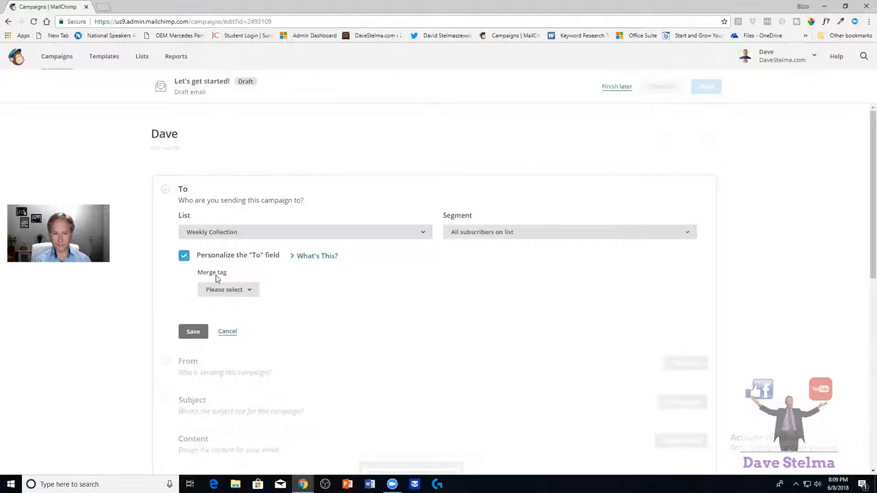
click(228, 289)
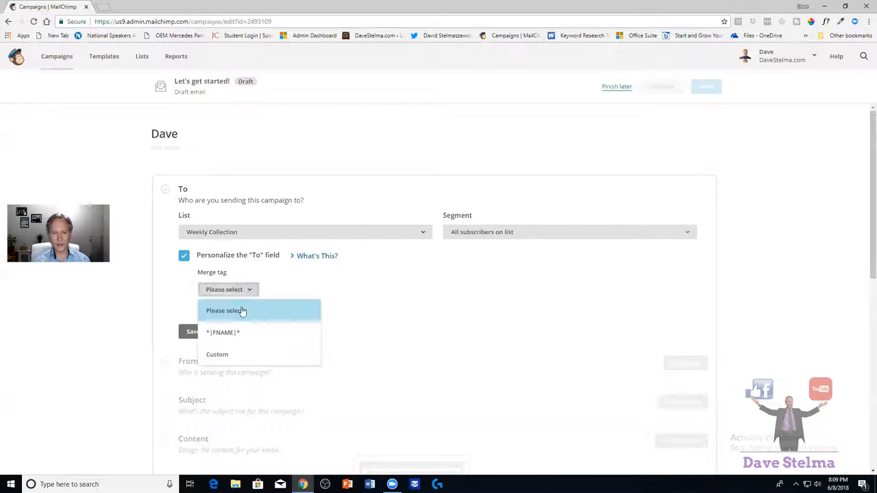
mouse_move(233, 333)
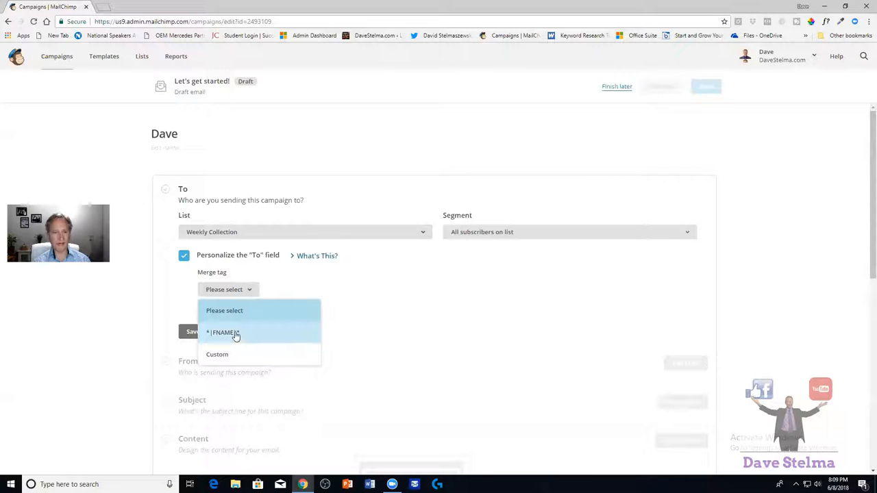
click(222, 333)
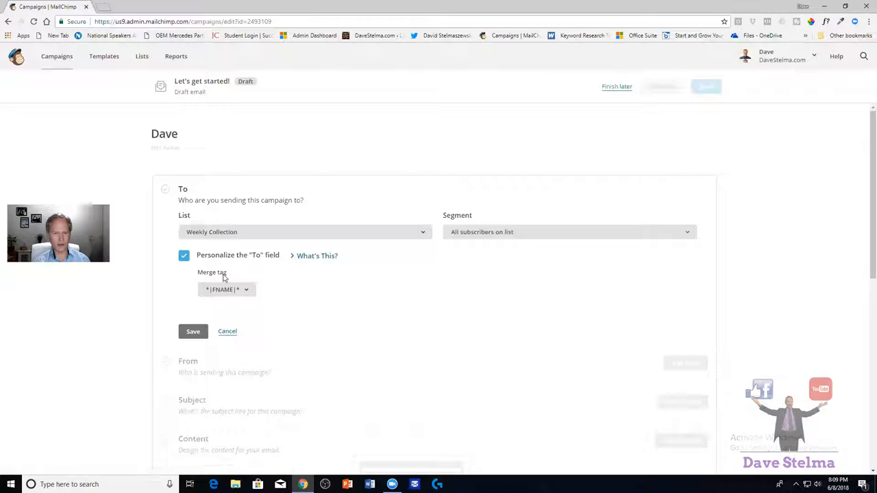
mouse_move(185, 286)
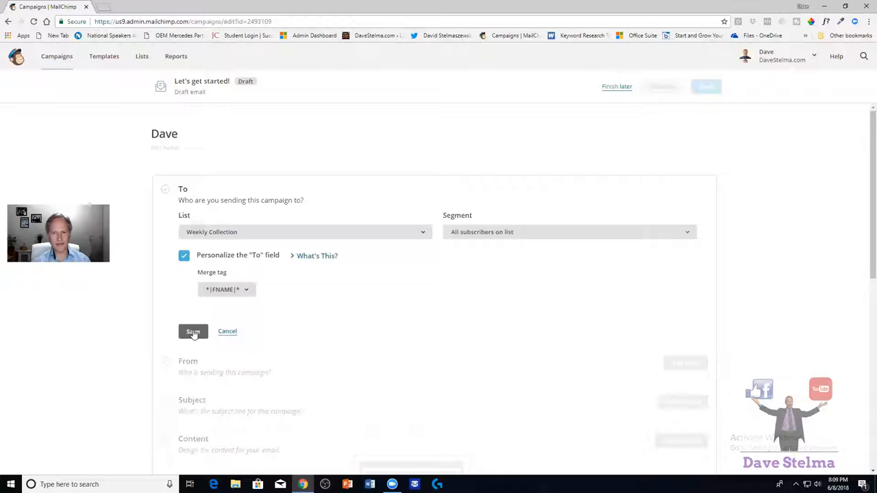
click(193, 332)
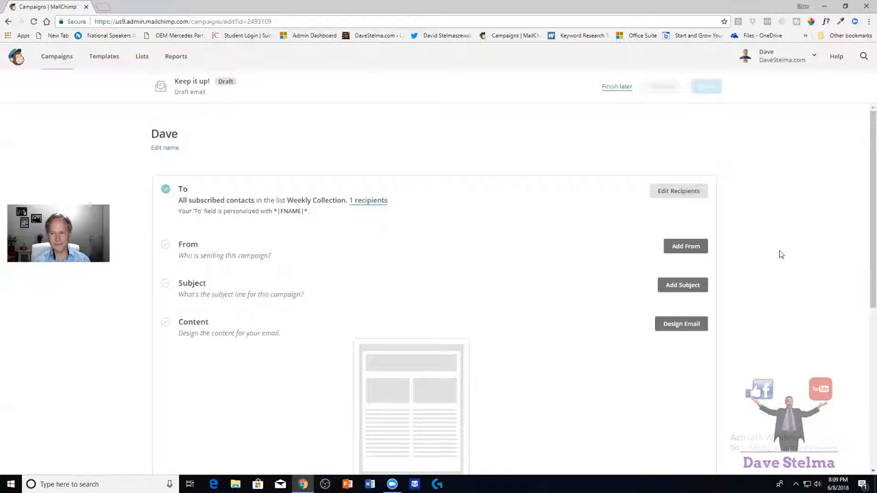
mouse_move(685, 247)
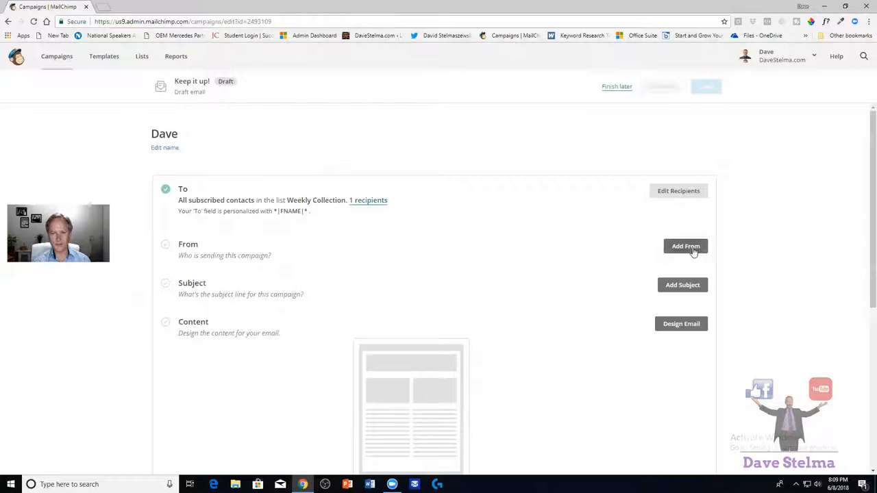
click(685, 246)
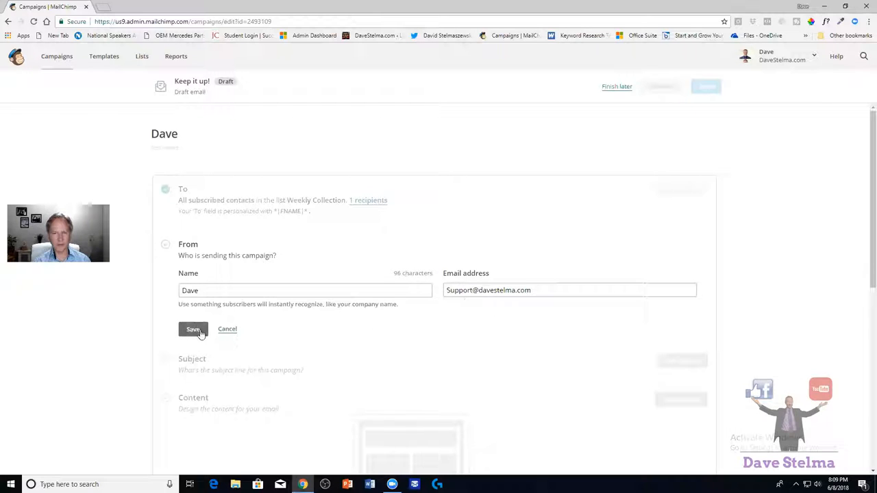
click(193, 329)
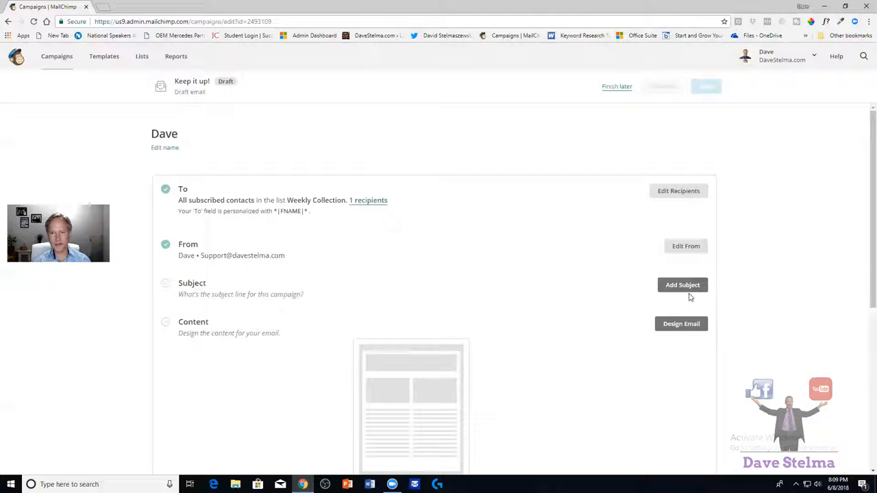
click(683, 284)
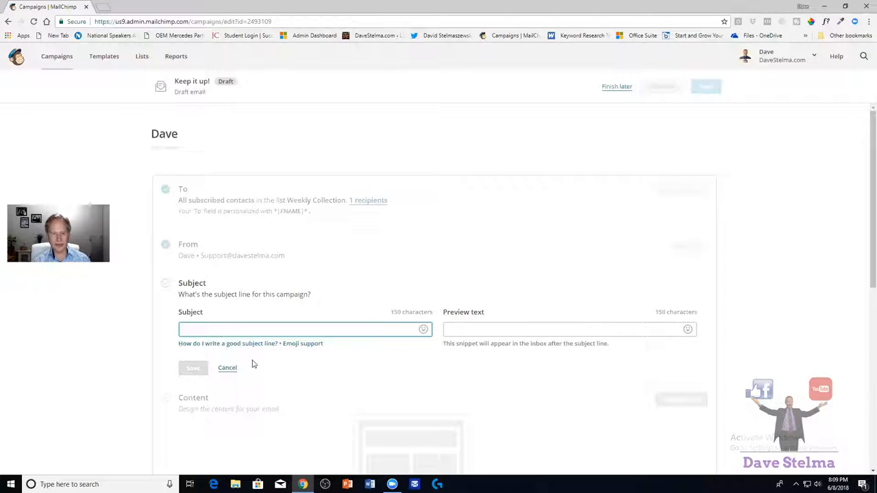
text(Dave)
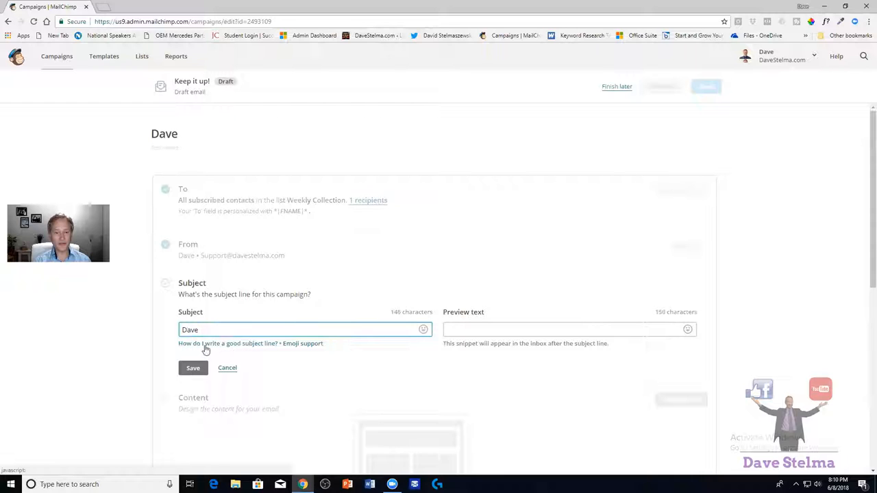
mouse_move(266, 351)
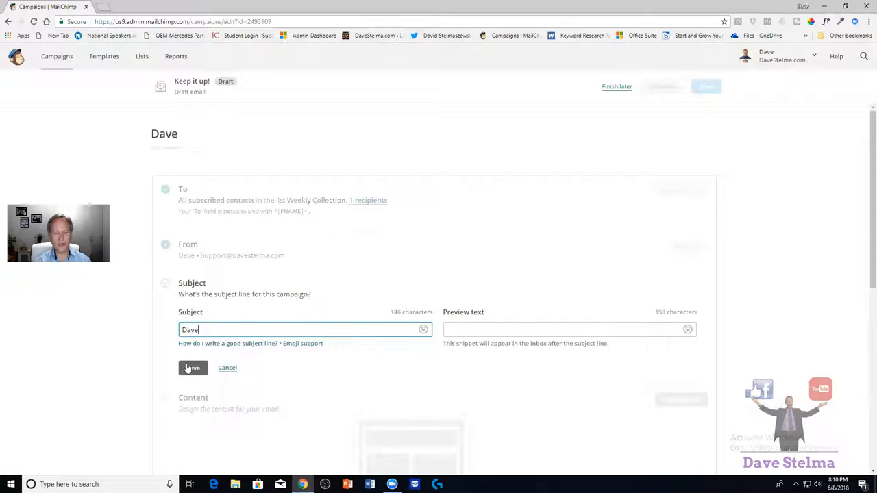
click(191, 367)
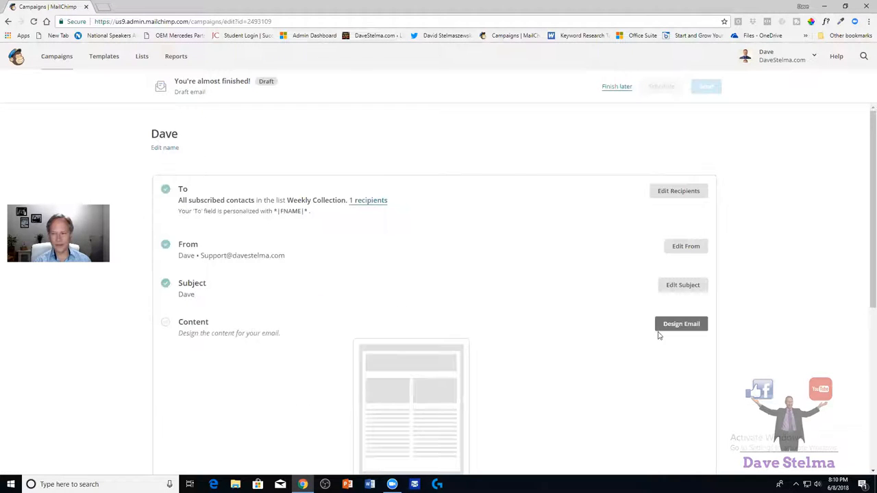
Start designing the email, look over the layouts, and show the saved templates.
click(681, 324)
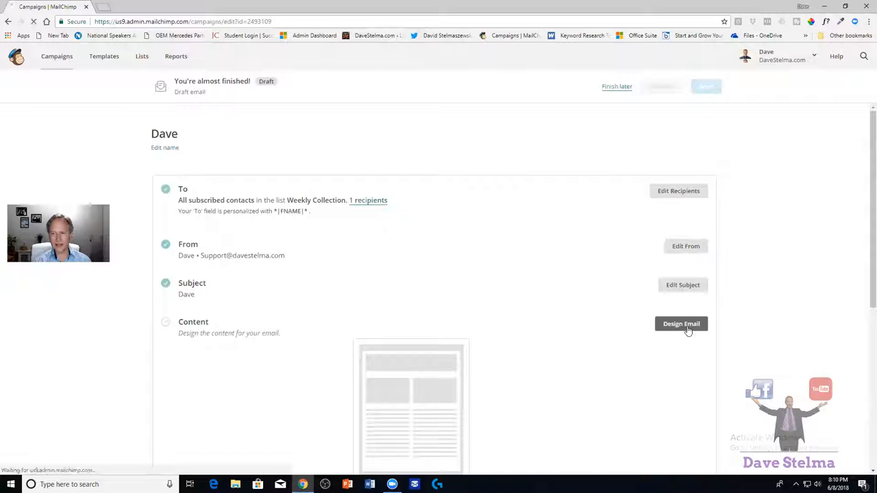
click(682, 323)
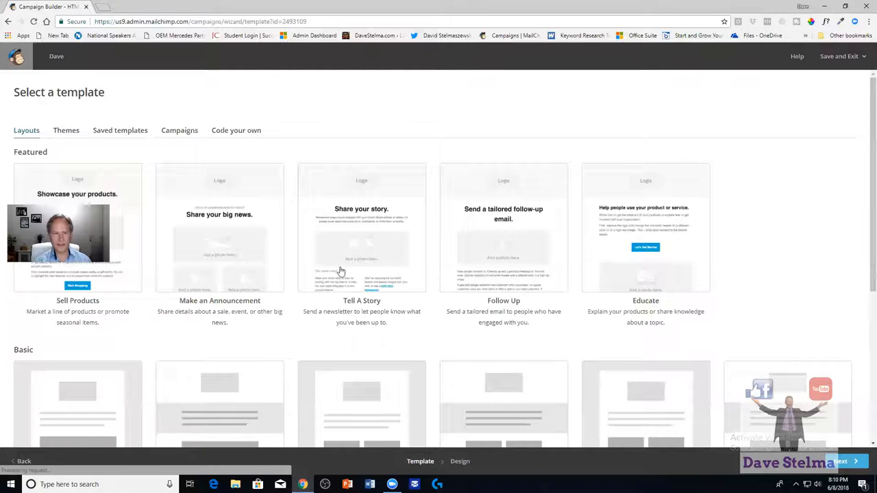
mouse_move(103, 187)
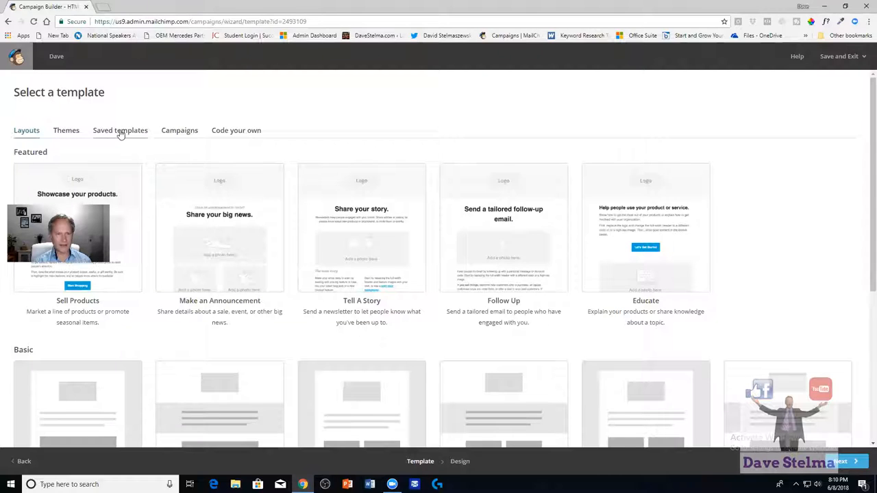
mouse_move(219, 260)
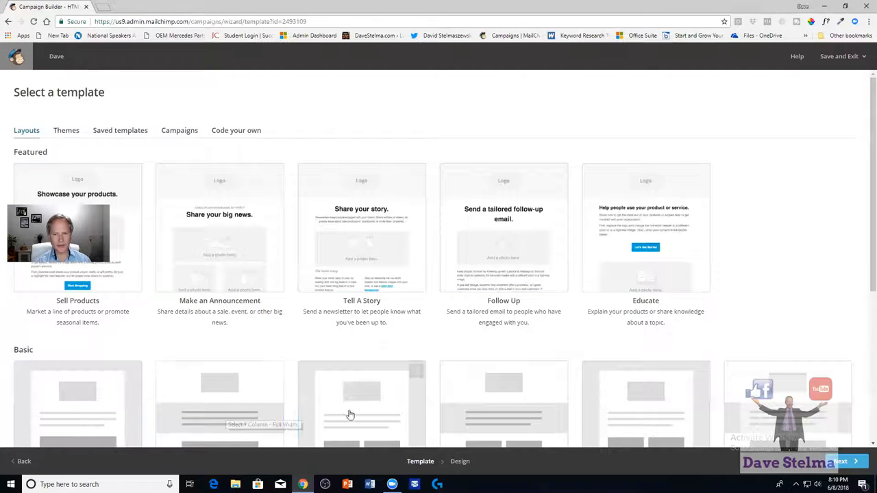
scroll(down, 3)
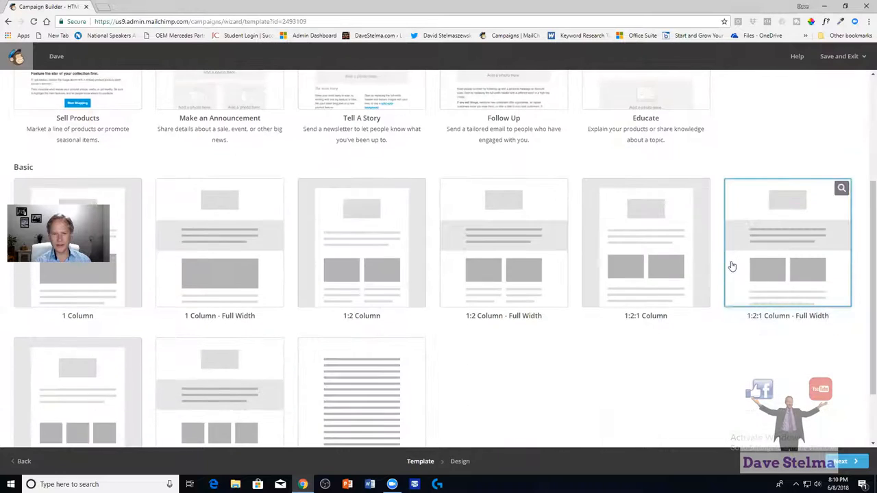
scroll(down, 3)
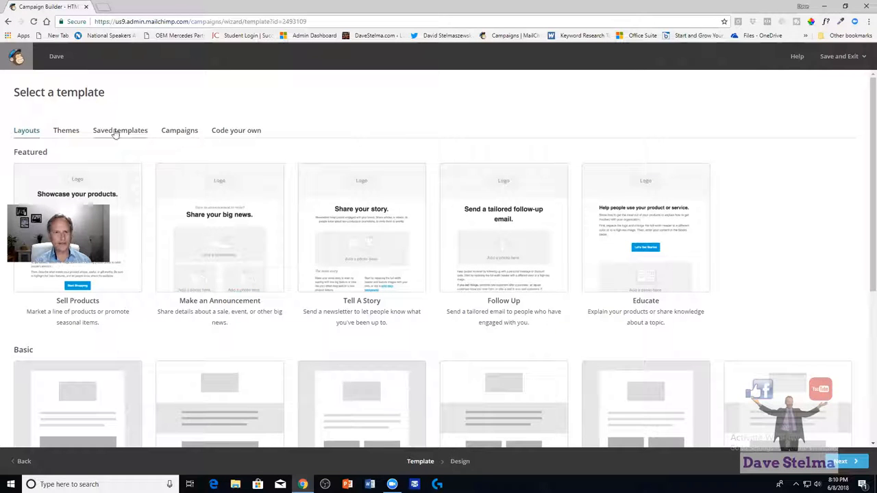
click(120, 130)
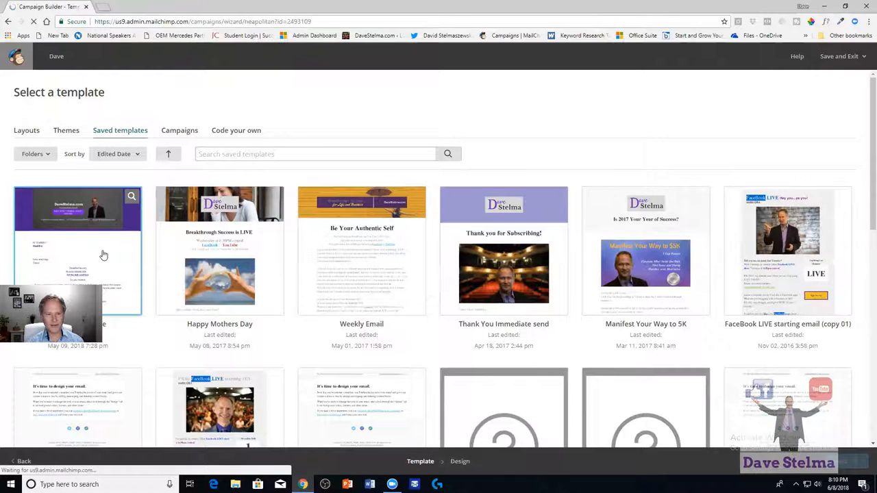
Use the first saved DaveStelma.com template and delete one content block from its body.
click(76, 249)
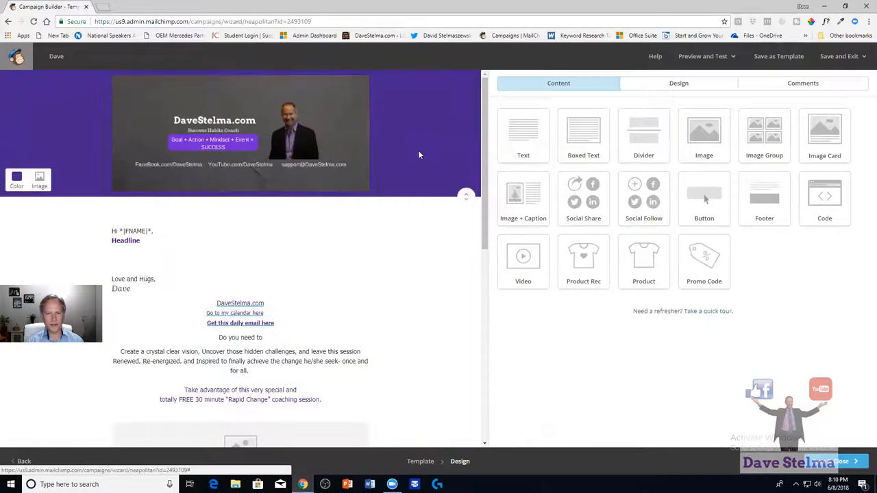
click(240, 315)
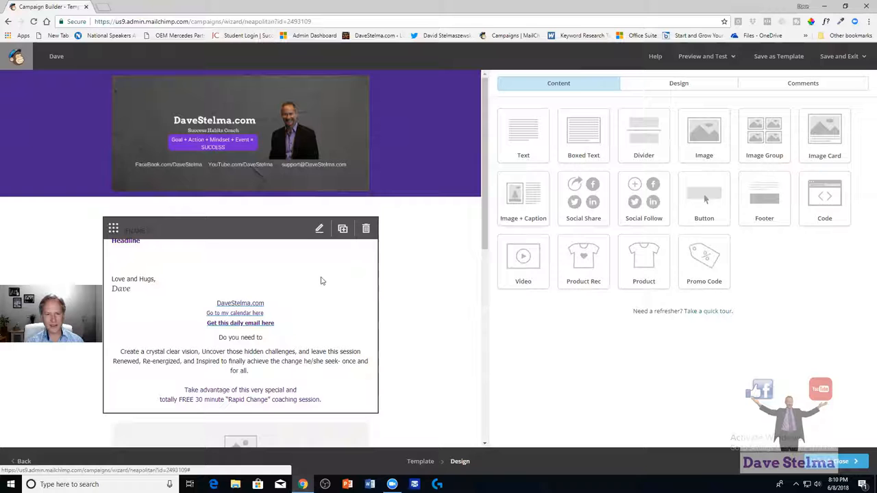
scroll(down, 3)
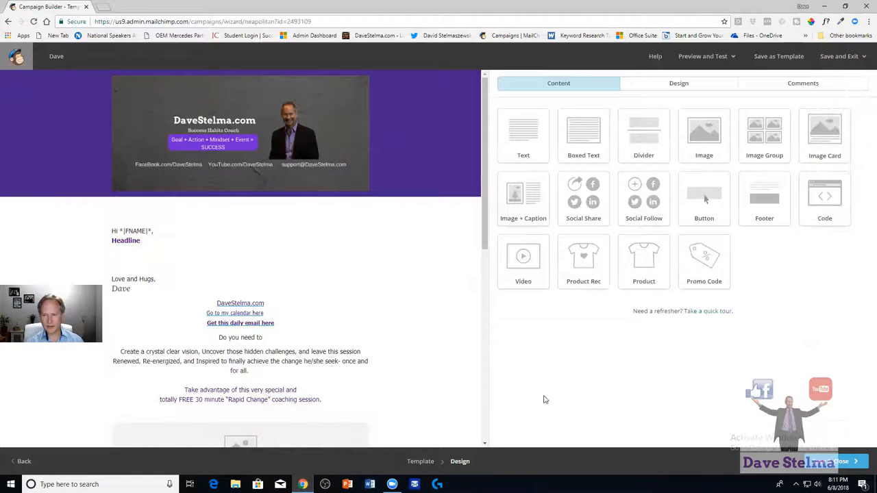
scroll(down, 3)
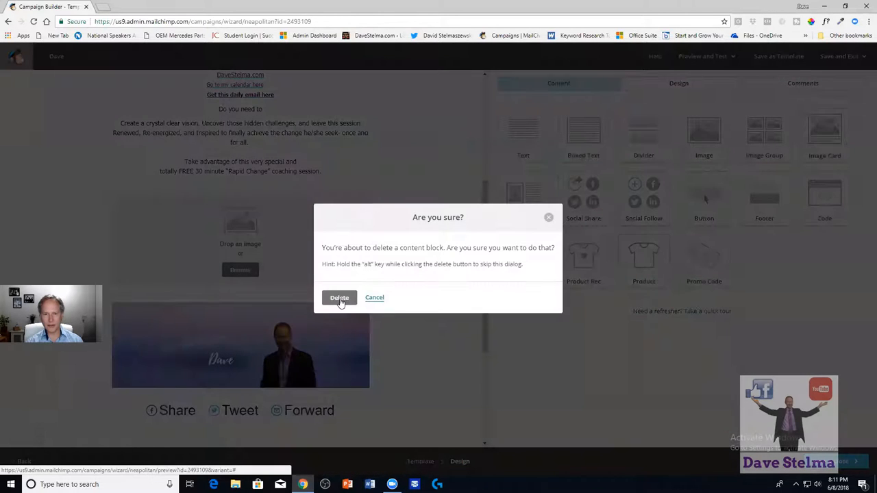
click(340, 298)
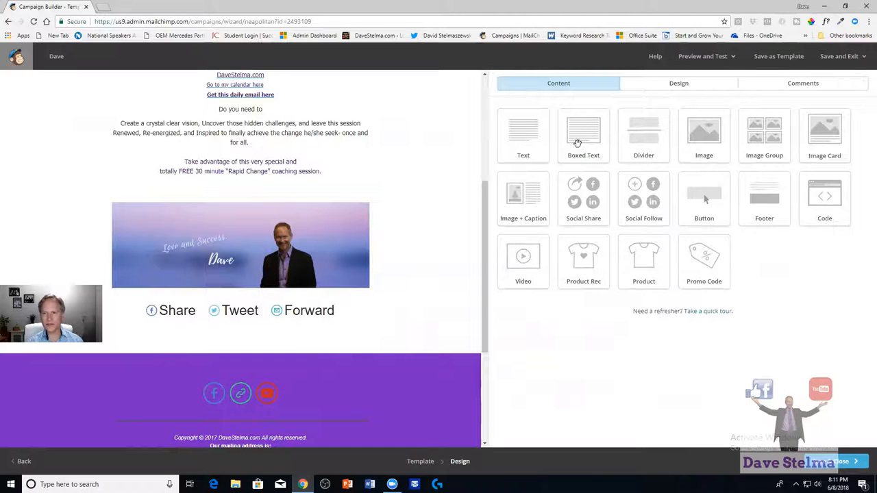
mouse_move(523, 261)
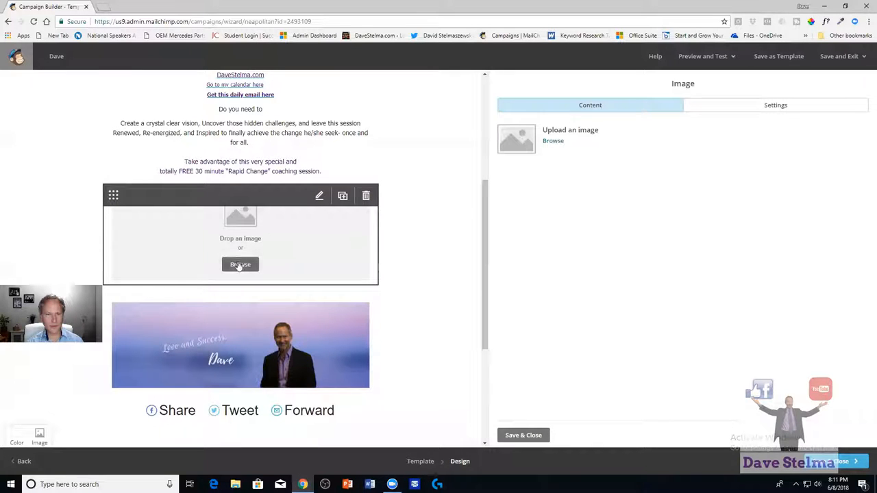
Upload the WhatchaWriting picture from the meme pictures folder into the empty image block.
click(240, 265)
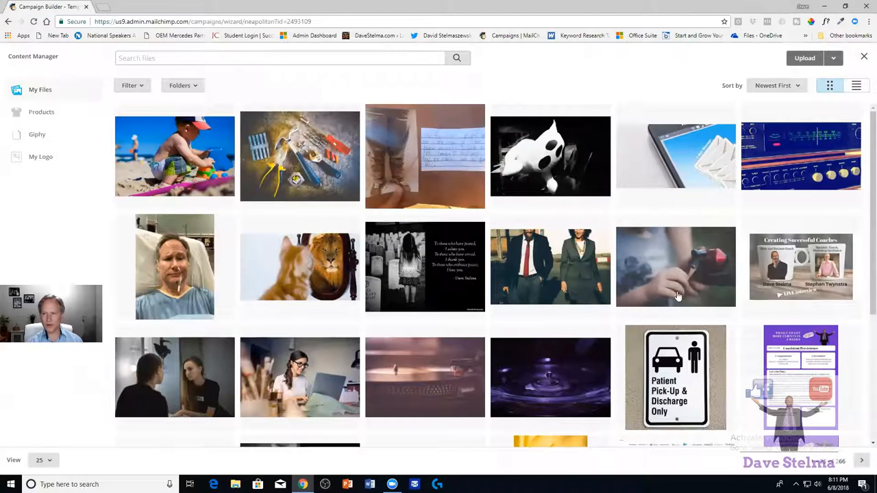
scroll(down, 3)
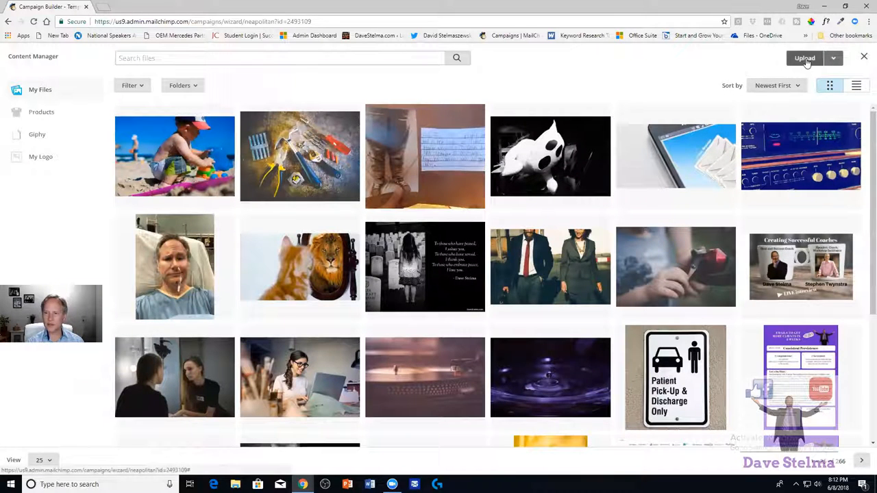
click(805, 58)
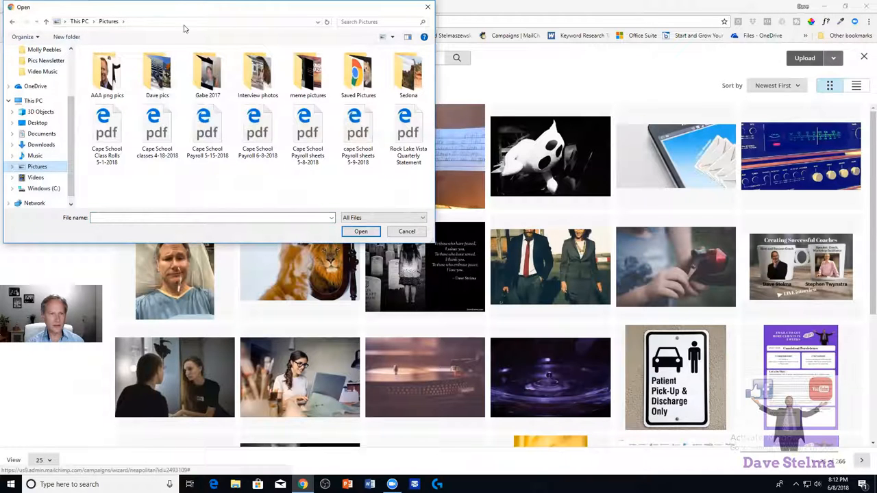
mouse_move(145, 15)
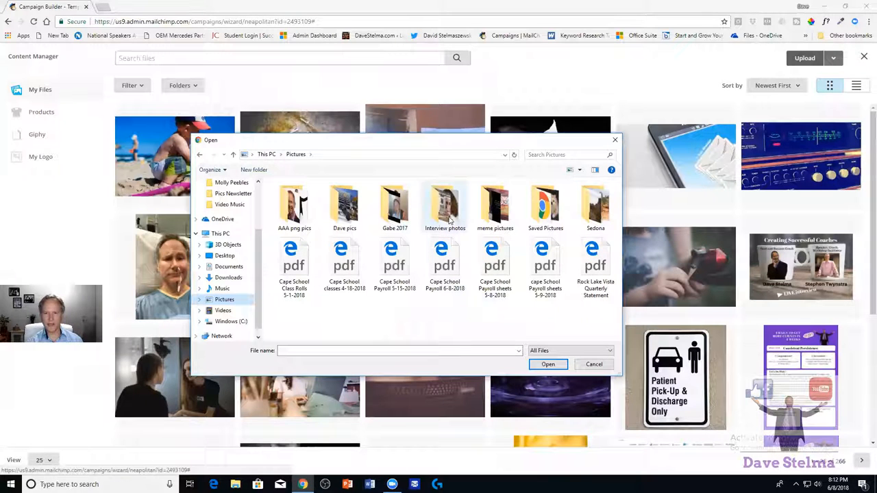
mouse_move(495, 206)
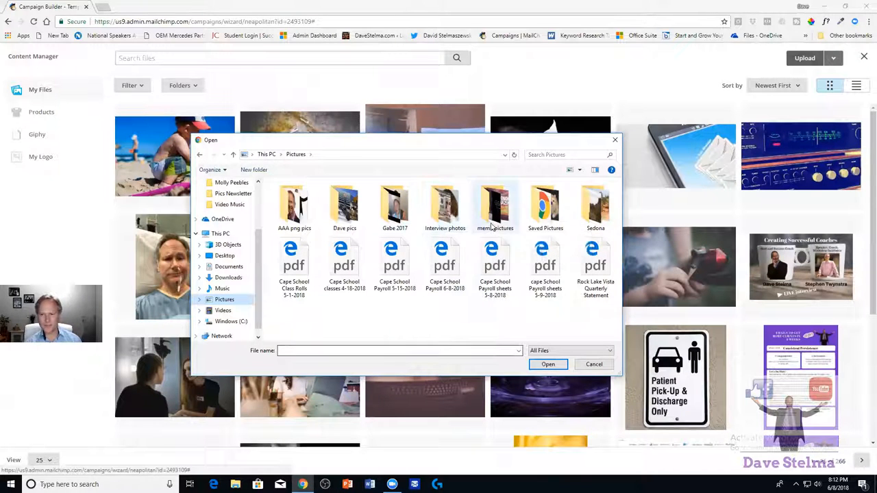
double_click(494, 206)
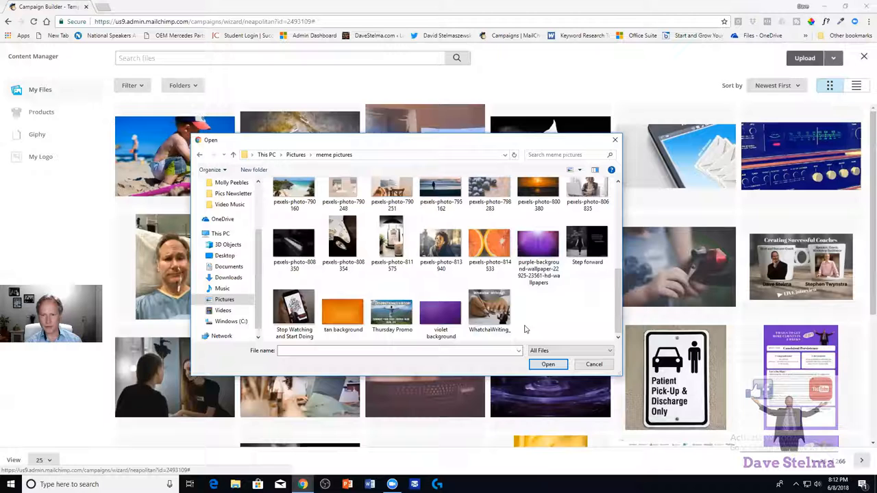
mouse_move(489, 308)
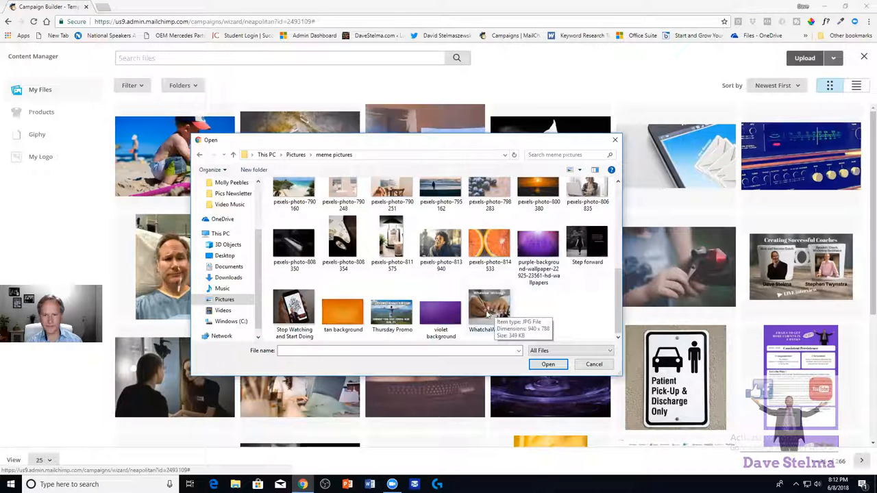
click(548, 365)
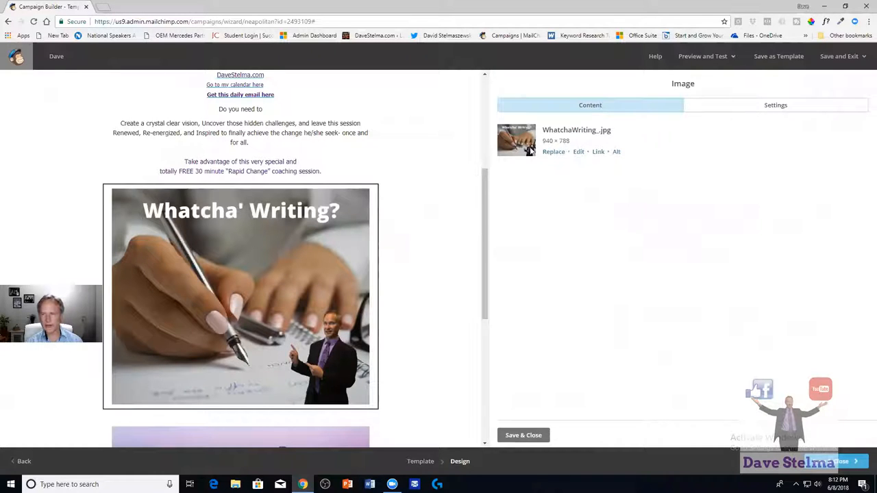
mouse_move(549, 148)
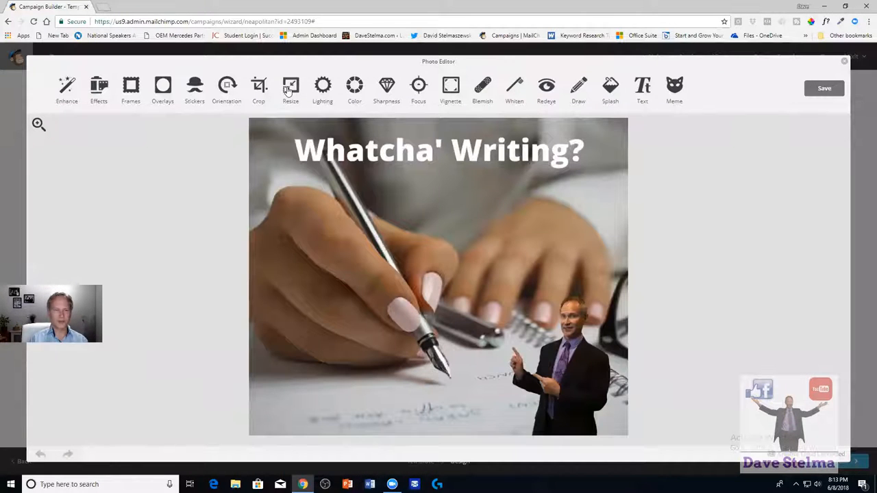
Try resizing the picture to 300, then close the photo editor discarding the unsaved edits.
click(290, 89)
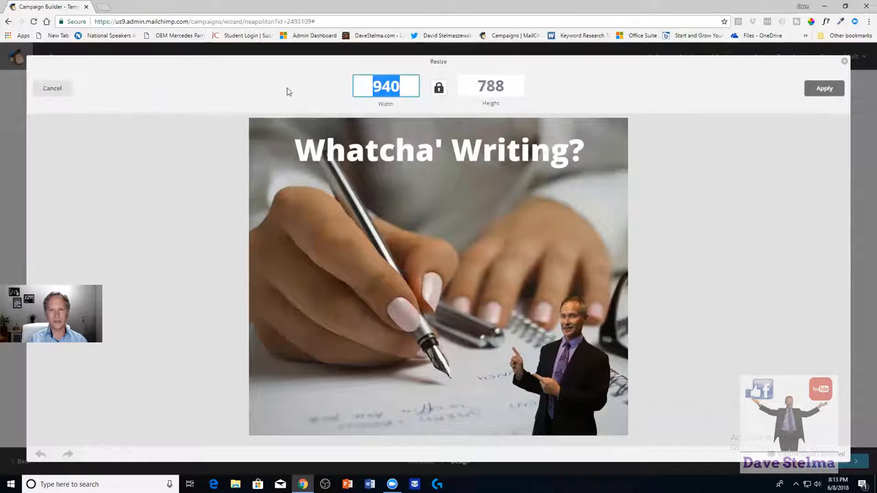
mouse_move(373, 108)
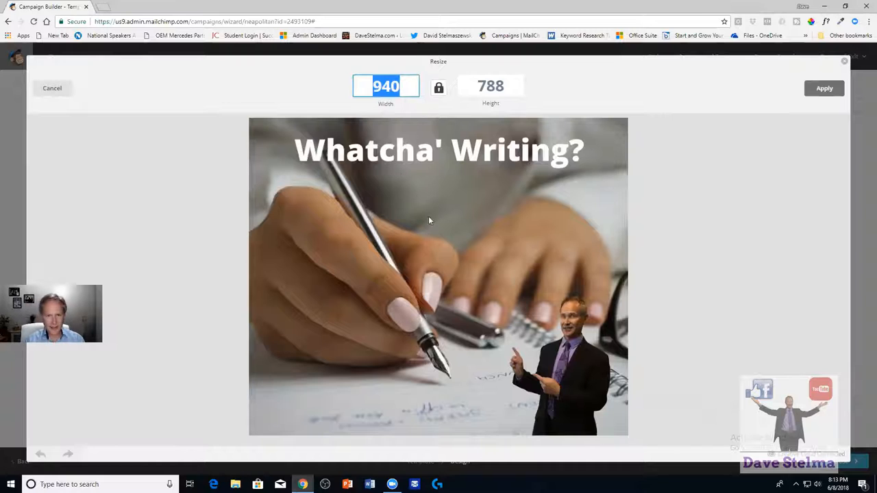
mouse_move(439, 250)
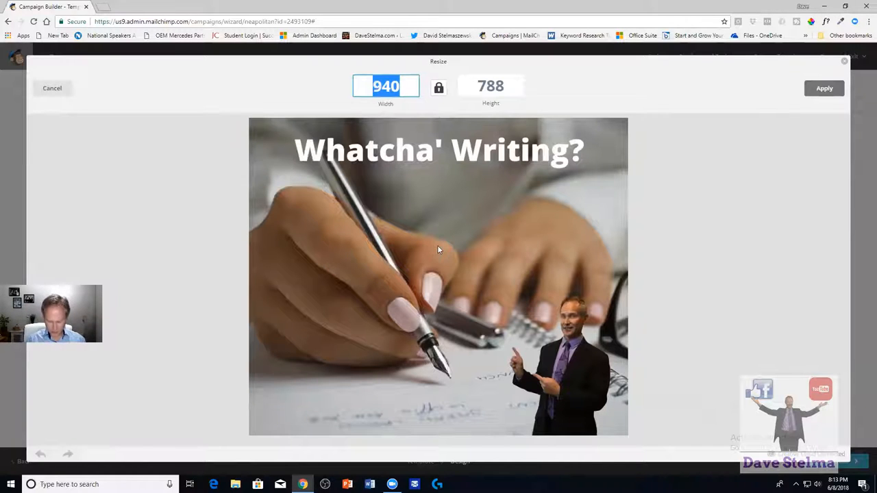
text(300)
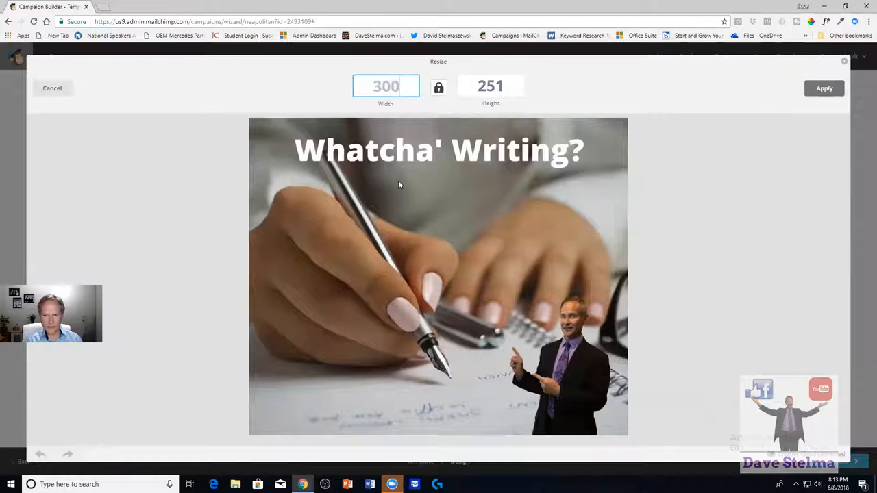
click(491, 85)
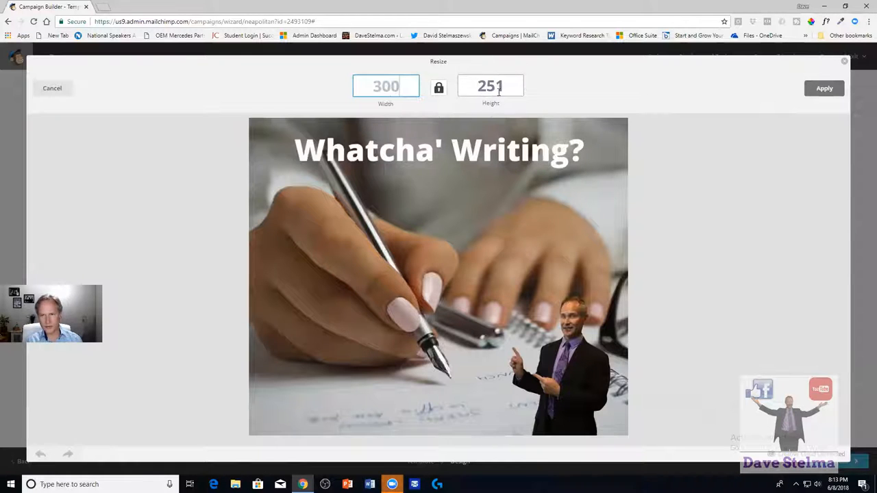
click(825, 88)
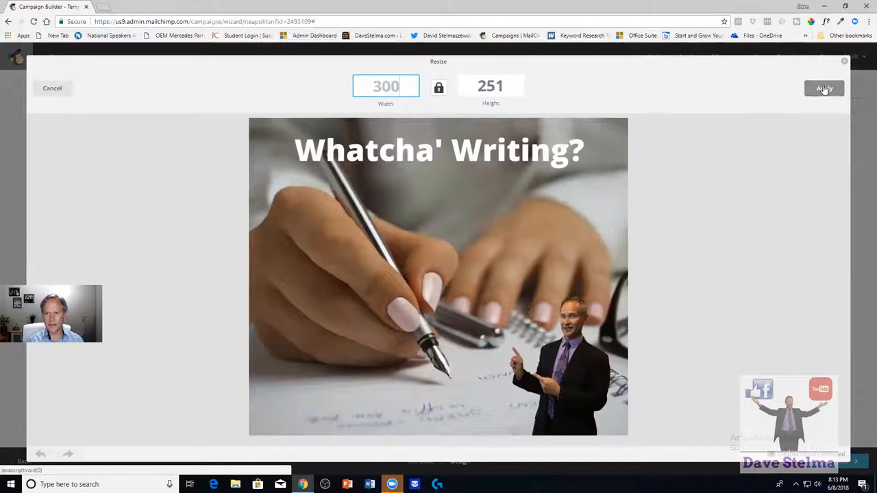
click(824, 88)
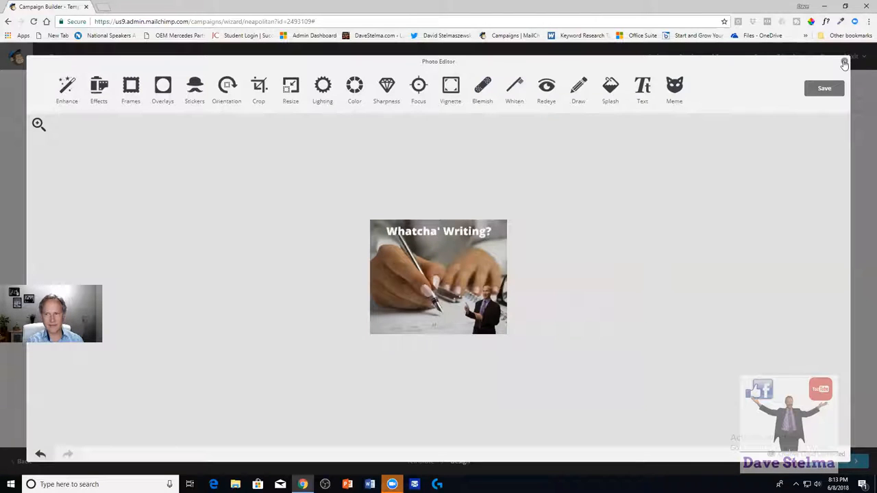
click(844, 60)
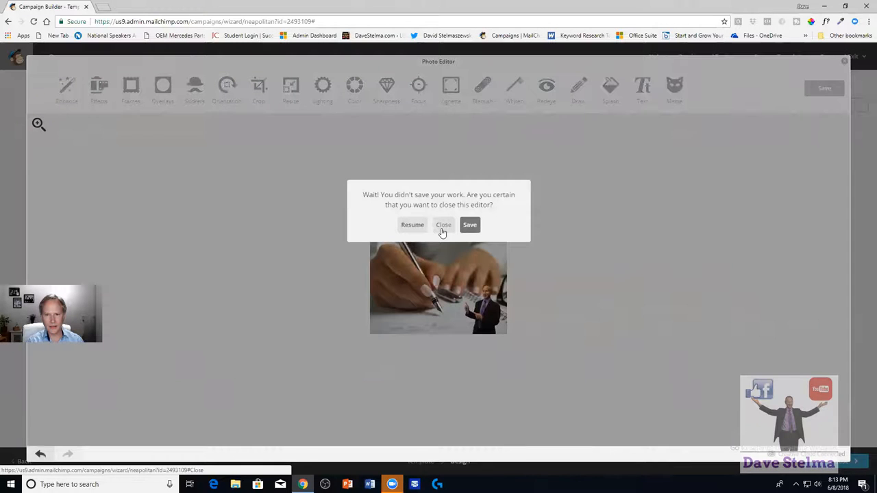
click(444, 225)
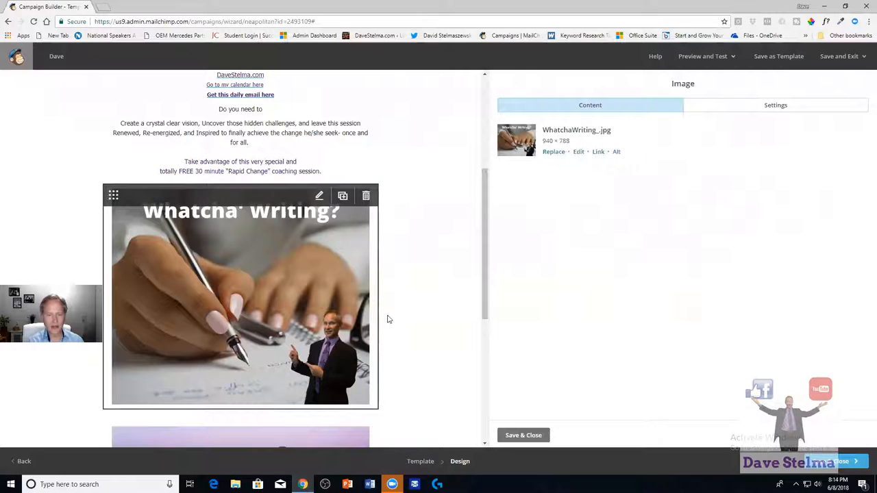
mouse_move(267, 240)
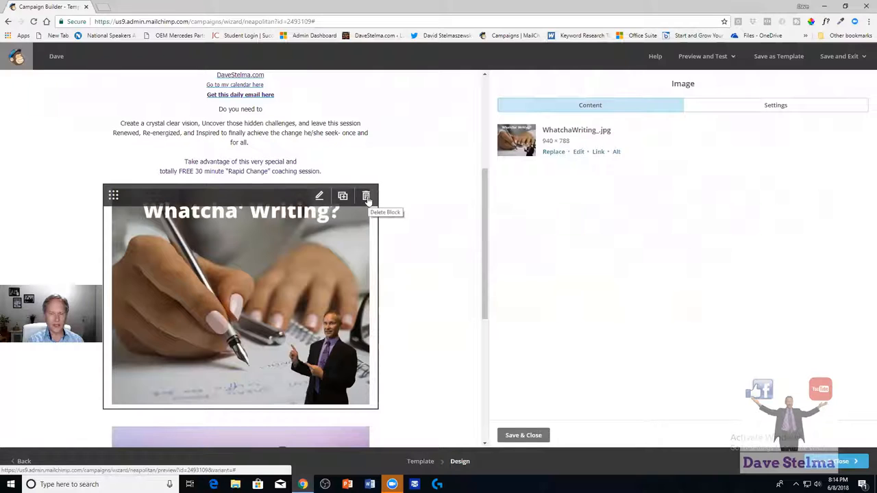
mouse_move(343, 196)
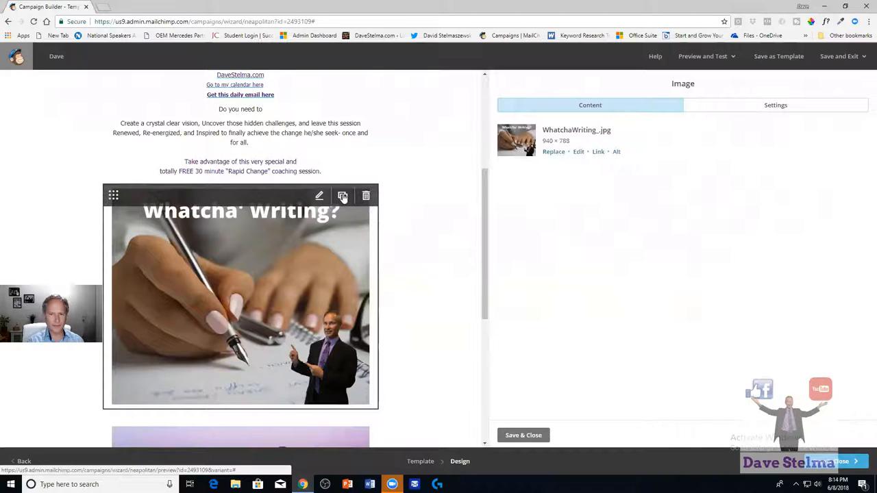
mouse_move(342, 196)
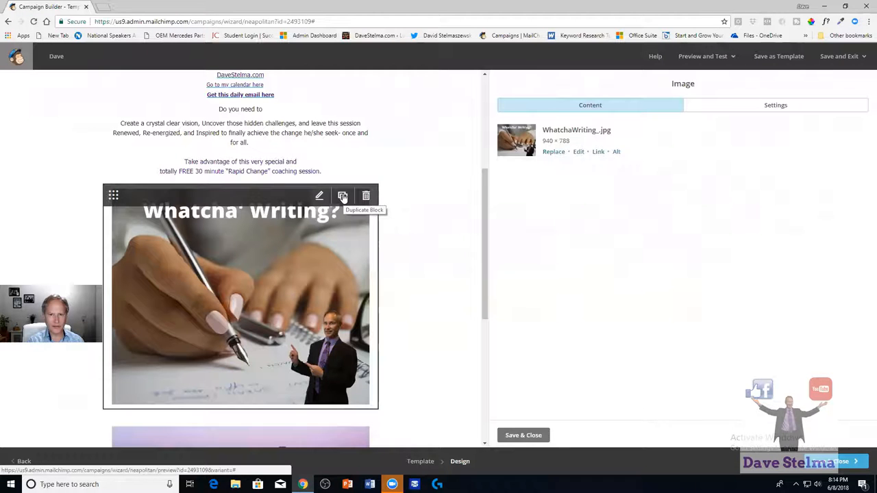
click(342, 196)
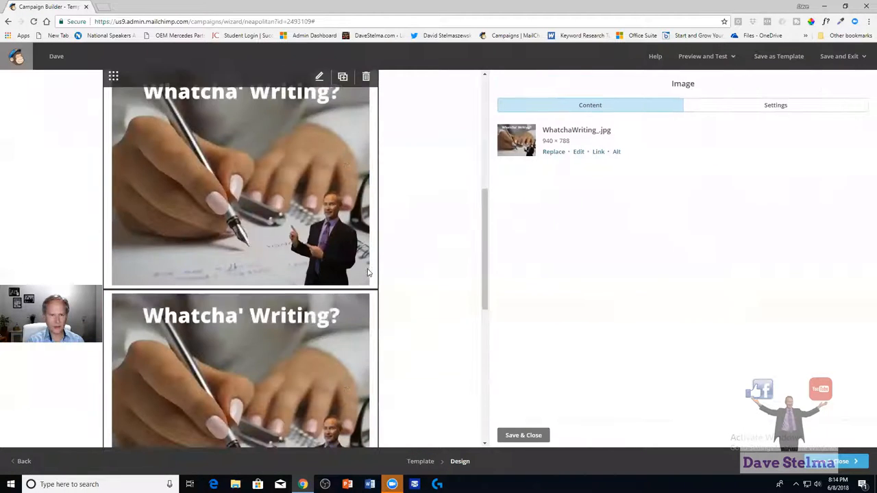
click(366, 77)
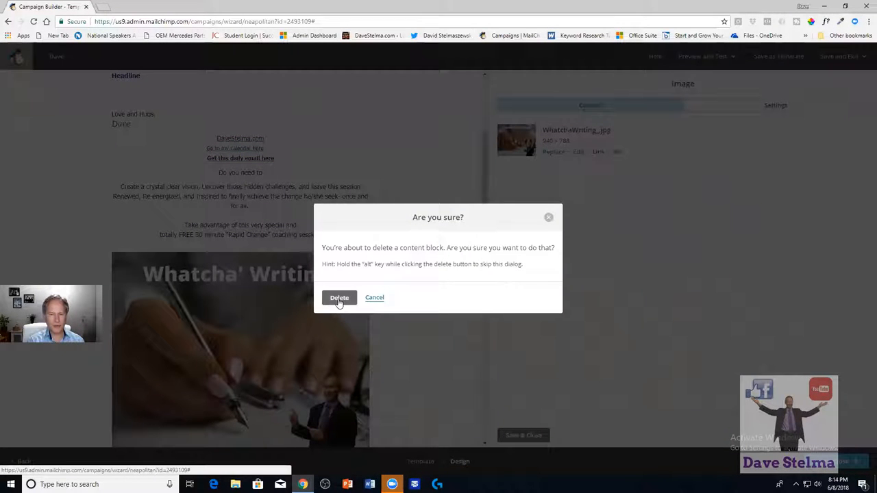
click(374, 297)
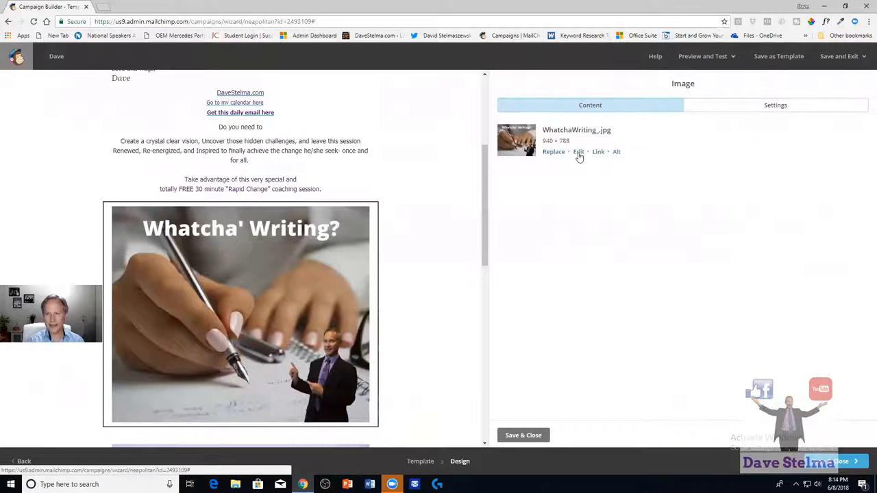
Resize the WhatchaWriting image to height 400 (477 × 400), save it, and close the image block.
click(579, 150)
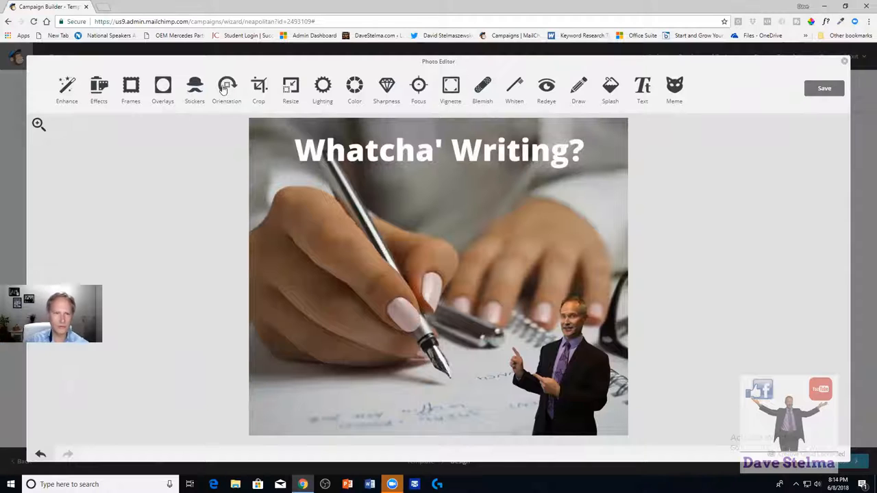
right_click(226, 89)
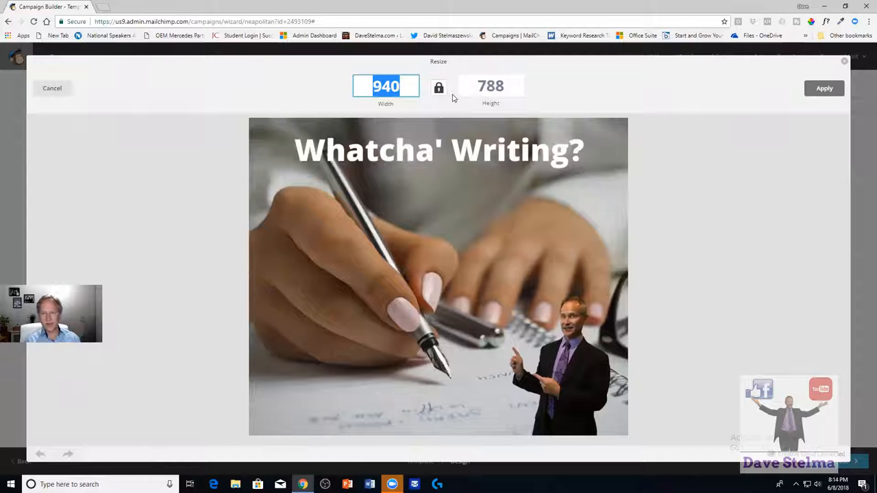
click(490, 85)
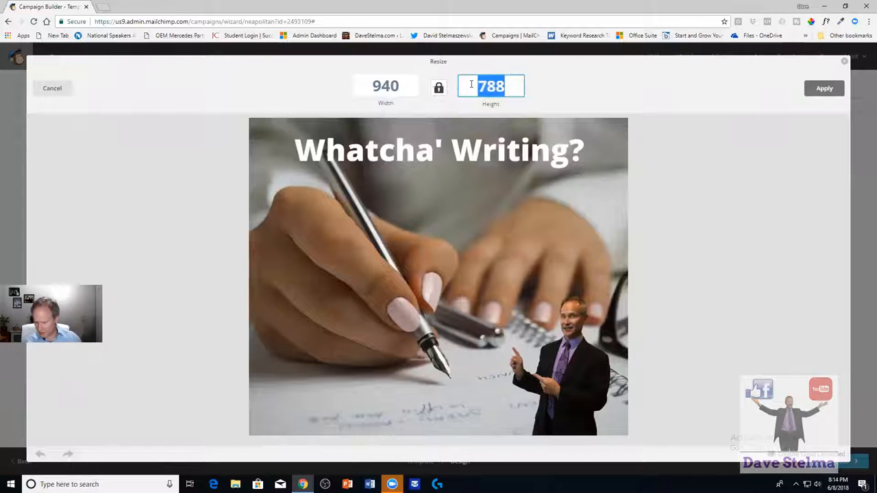
text(400)
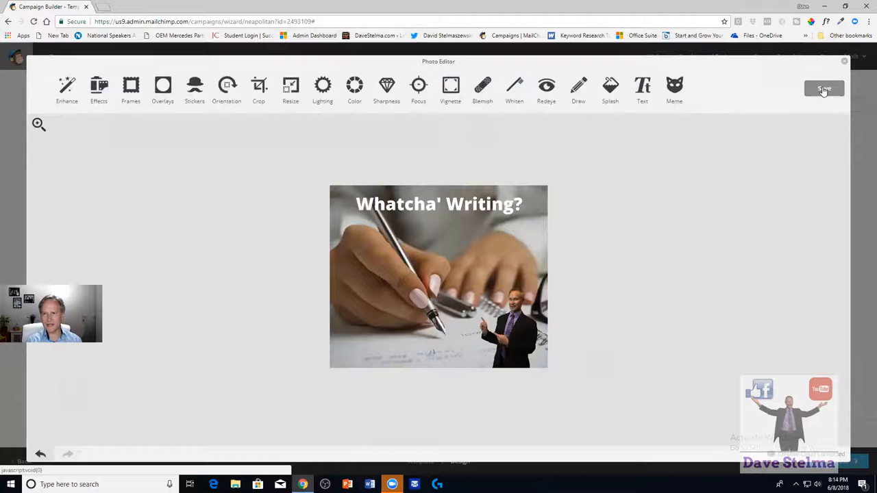
click(824, 89)
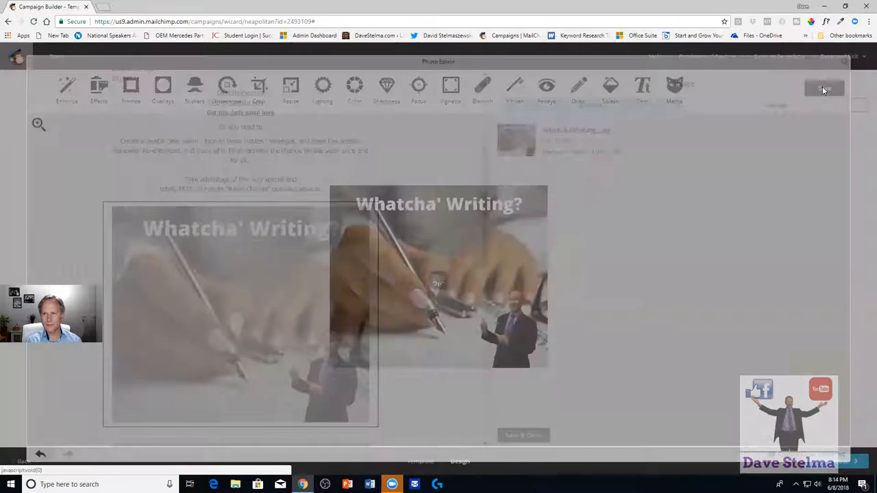
click(824, 89)
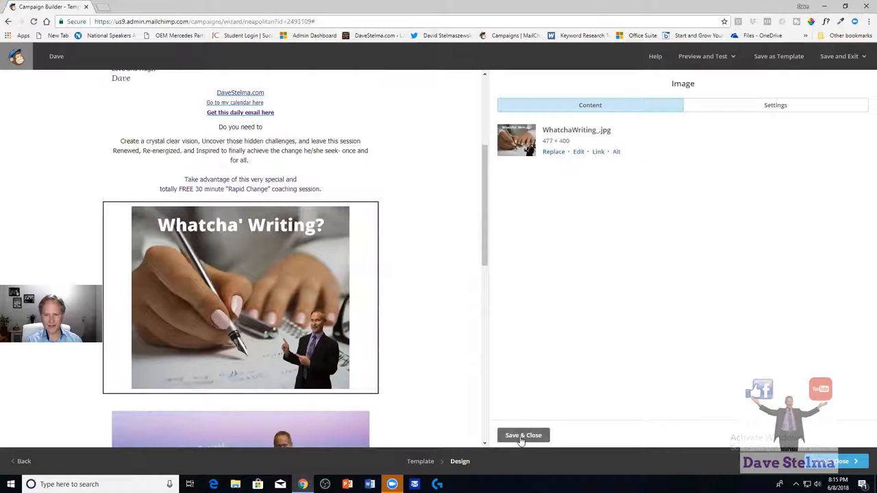
click(524, 435)
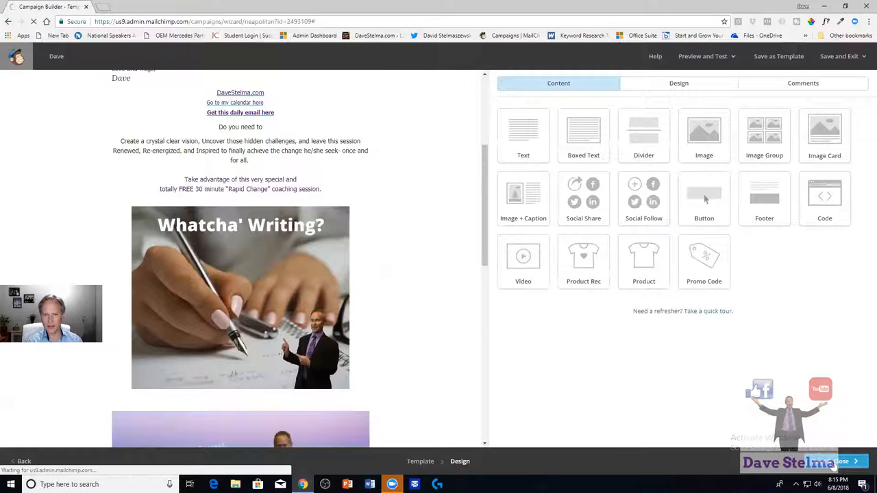
Save and exit the design, then start scheduling the Dave campaign's delivery.
click(834, 461)
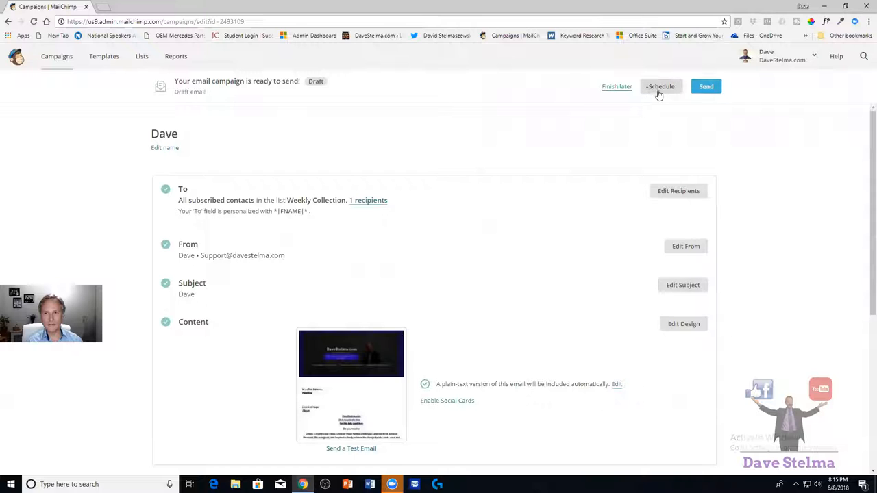
click(661, 86)
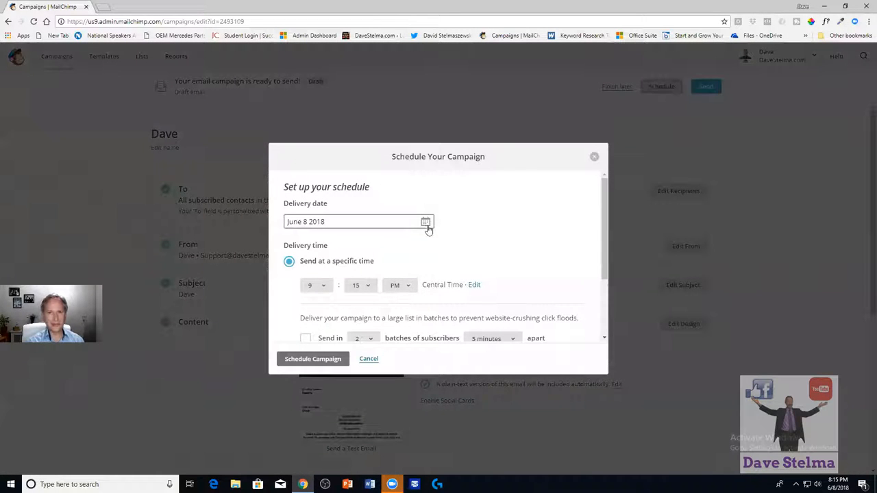
Pick June 9 2018 as the delivery date and 7:00 AM Central as the time, then schedule.
click(425, 222)
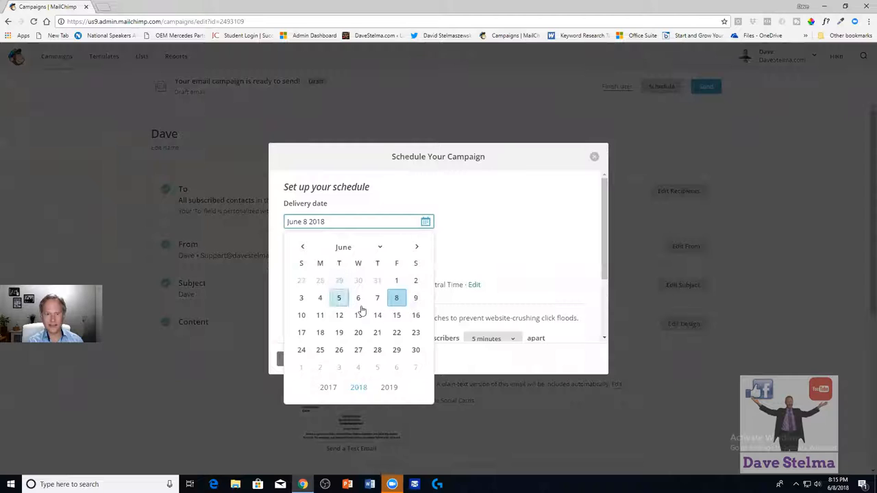
click(396, 297)
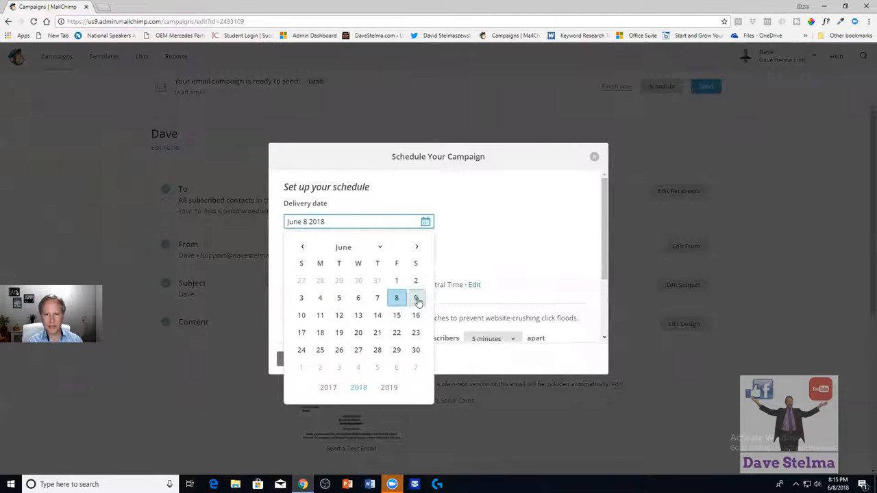
click(417, 297)
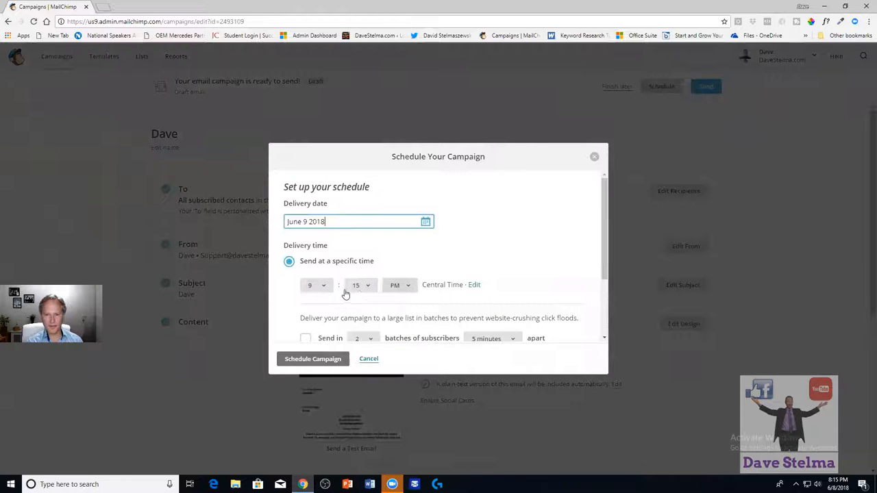
click(315, 285)
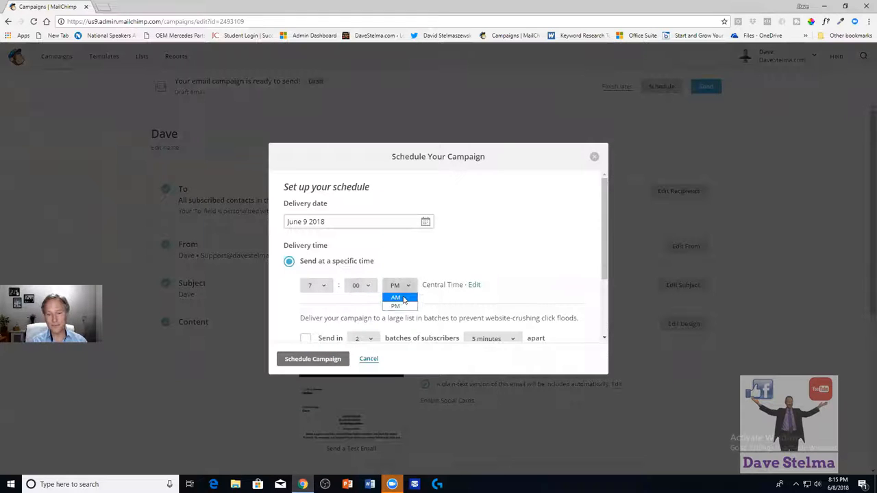
click(395, 297)
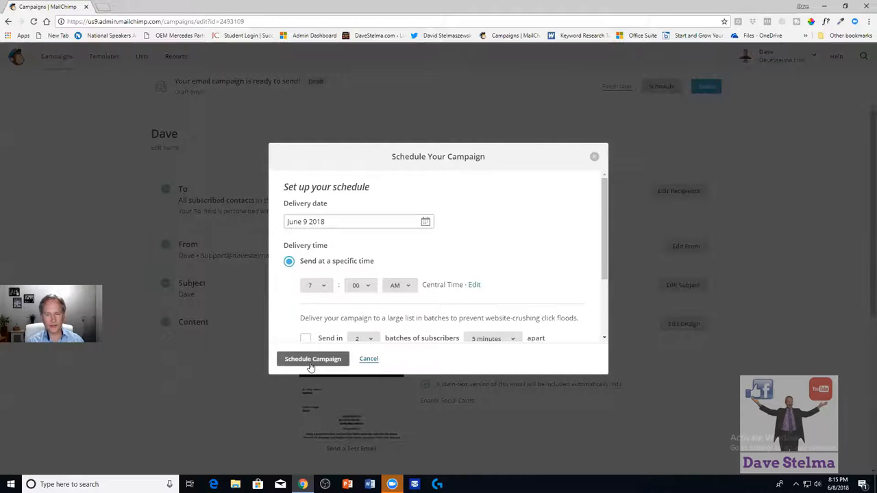
mouse_move(299, 370)
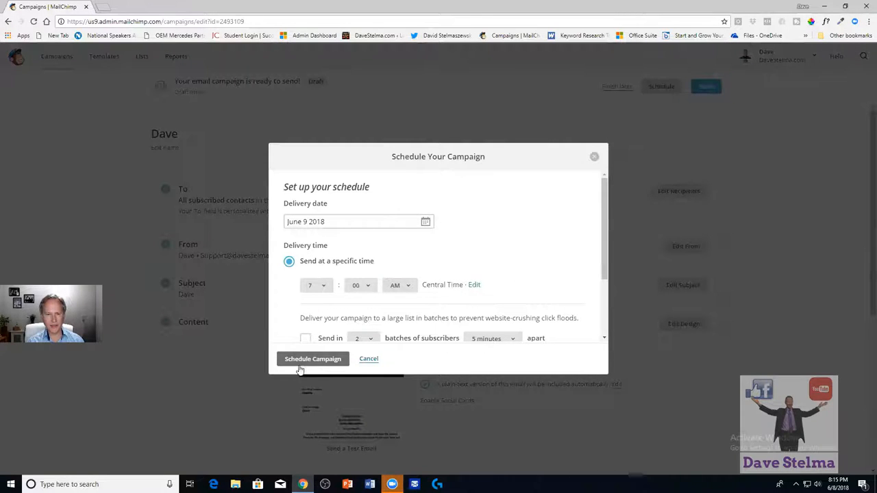
click(312, 359)
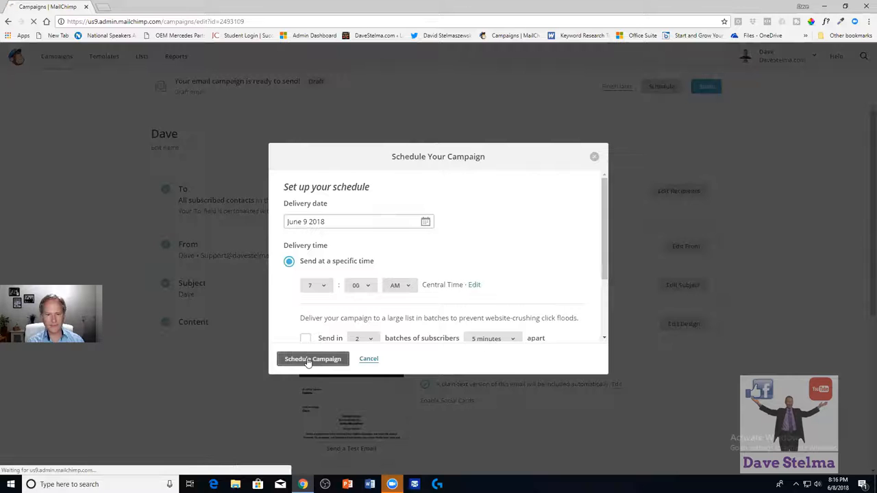
Confirm scheduling so the Rock On! page shows Dave will send 6/9/18 at 7:00AM.
click(313, 359)
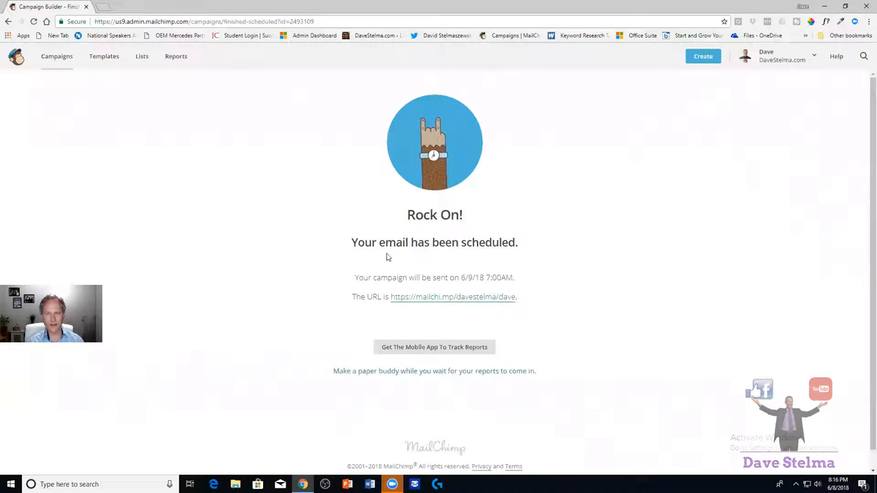
mouse_move(176, 112)
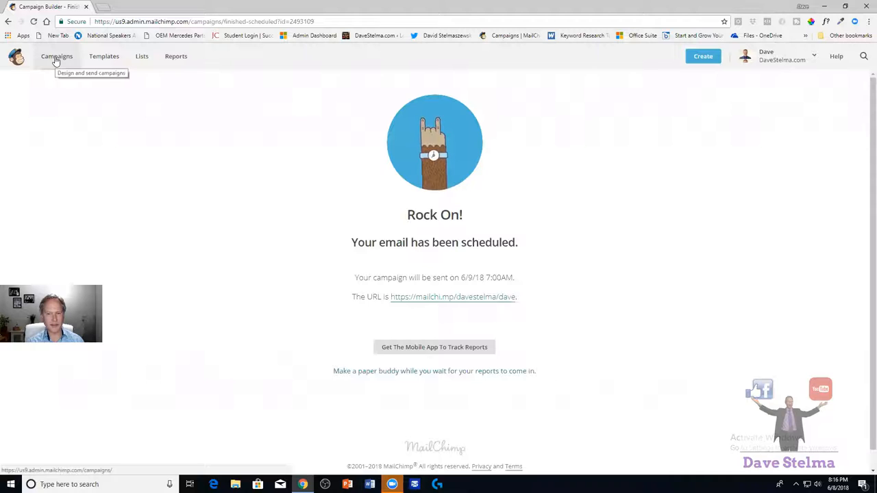
mouse_move(78, 107)
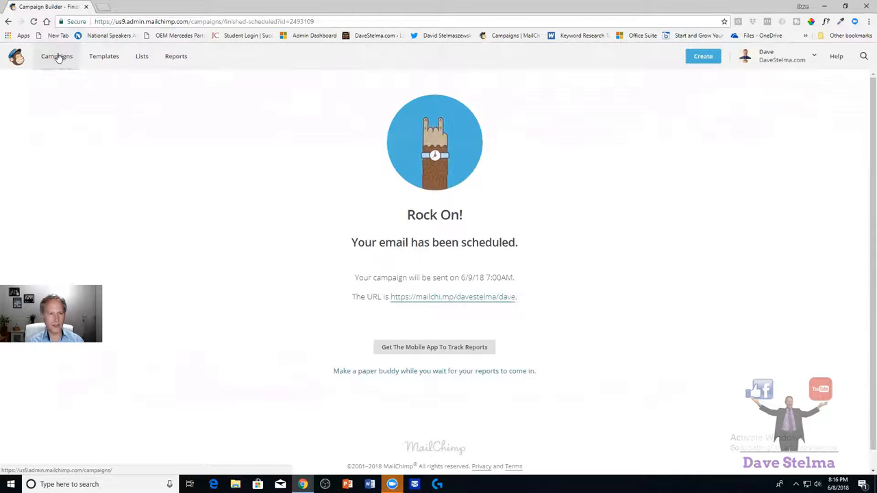
From the Campaigns list, use Pause And Edit on the scheduled Dave campaign and confirm Pause.
click(57, 57)
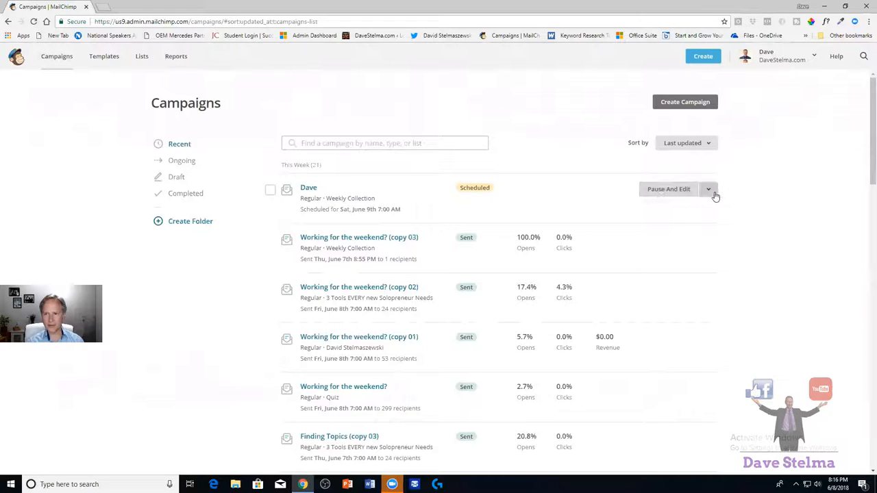
click(709, 189)
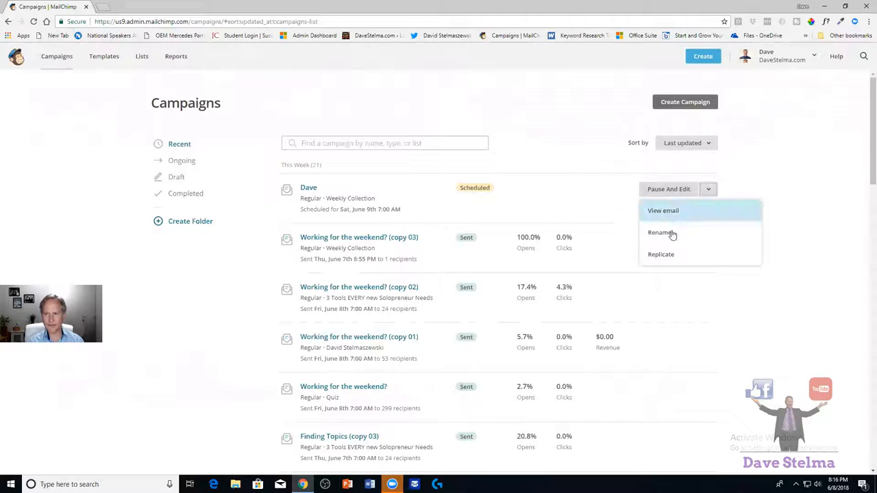
mouse_move(664, 211)
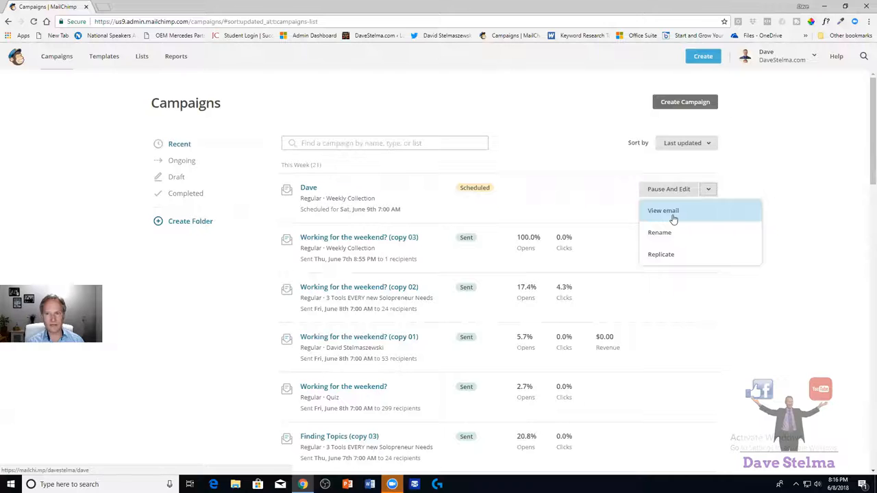
mouse_move(660, 254)
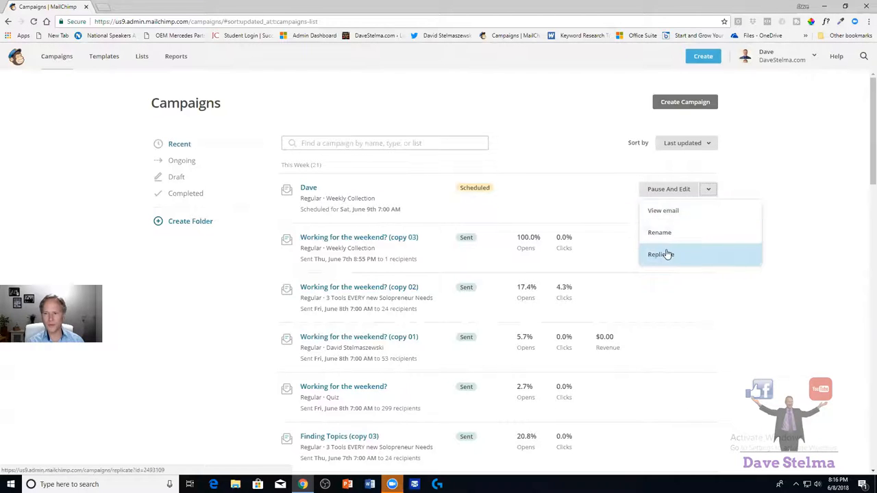
mouse_move(663, 211)
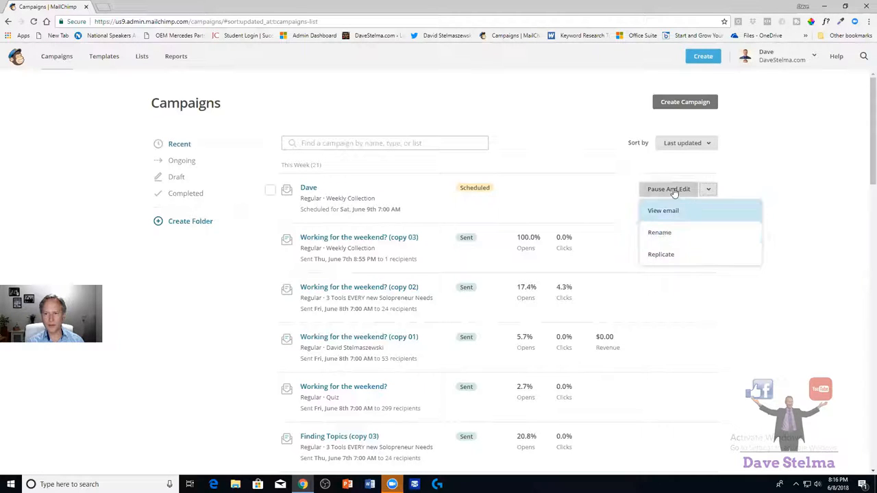
click(668, 189)
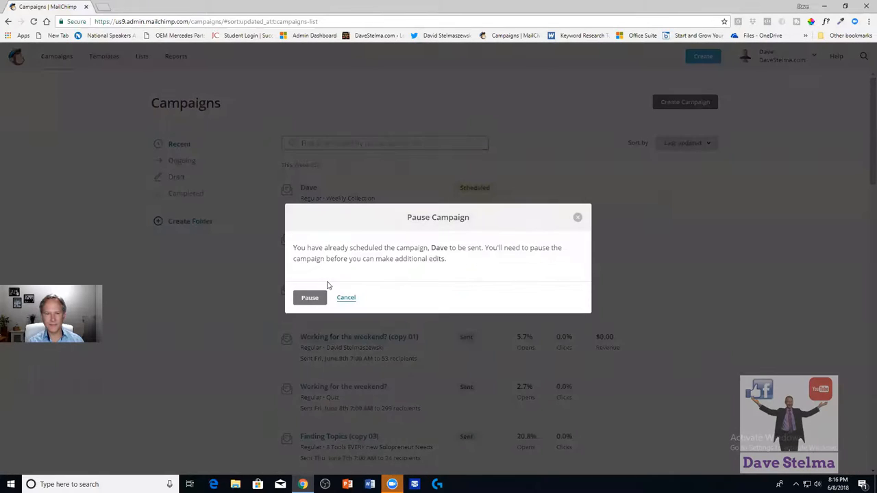
click(309, 297)
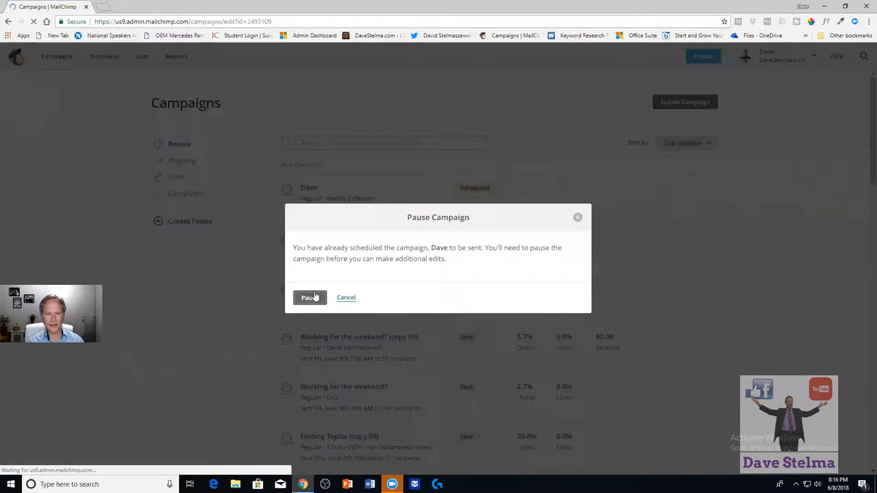
With Dave paused, review its To, From, Subject, Content and Settings & Tracking sections.
click(309, 298)
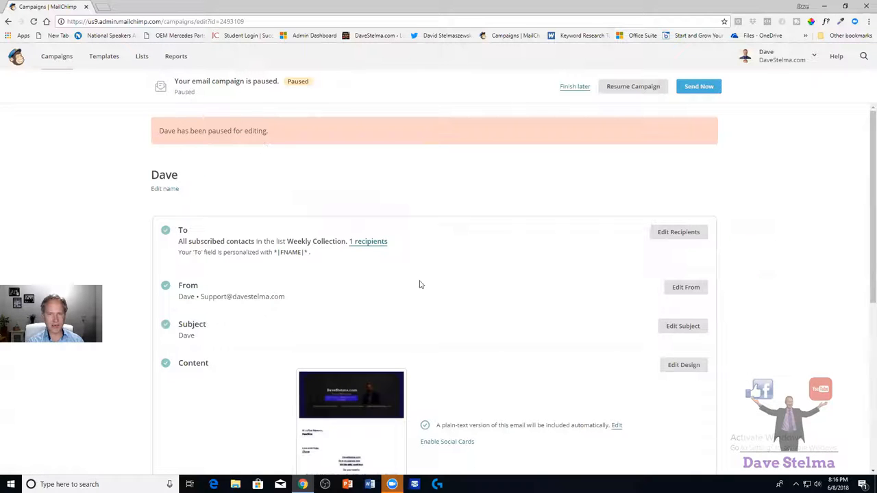
scroll(down, 3)
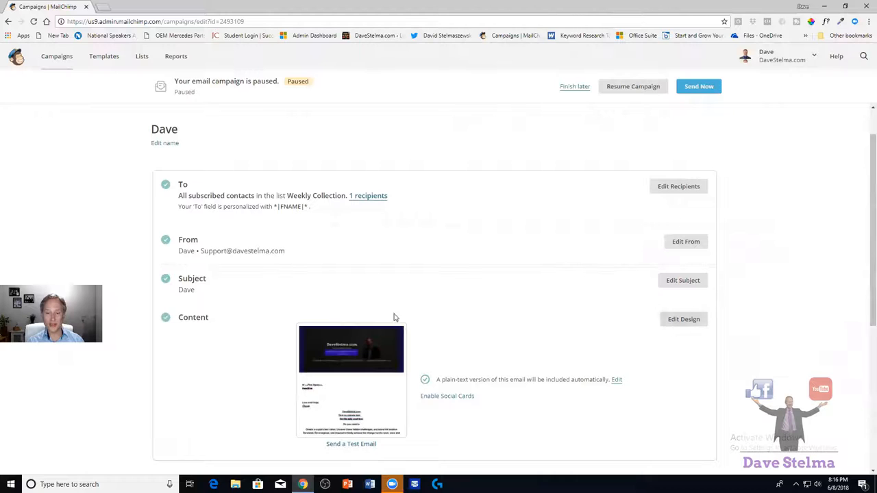
mouse_move(211, 293)
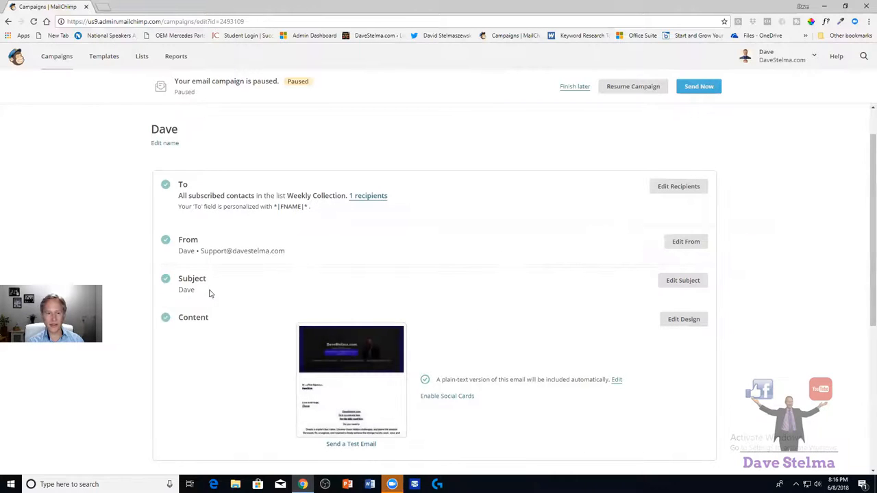
mouse_move(569, 369)
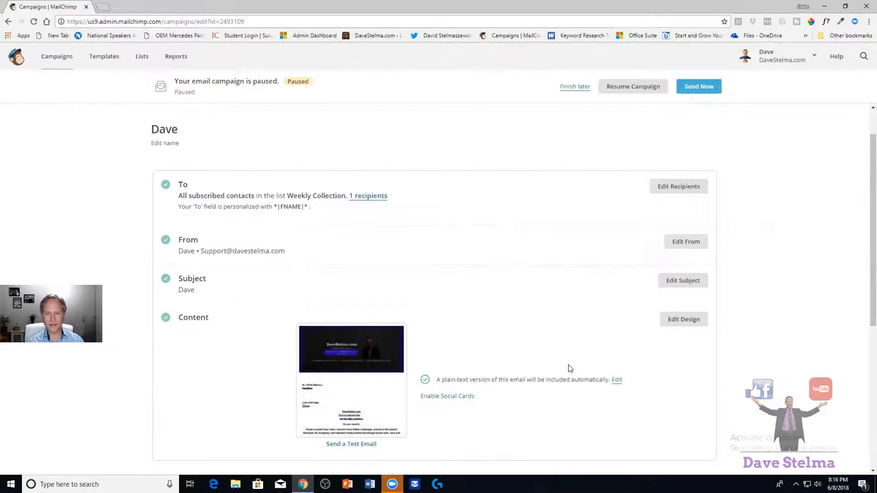
scroll(down, 3)
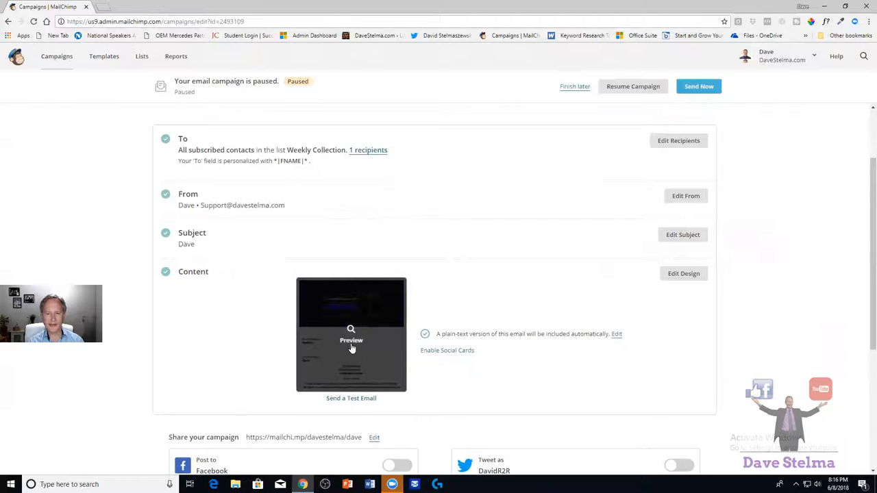
scroll(down, 3)
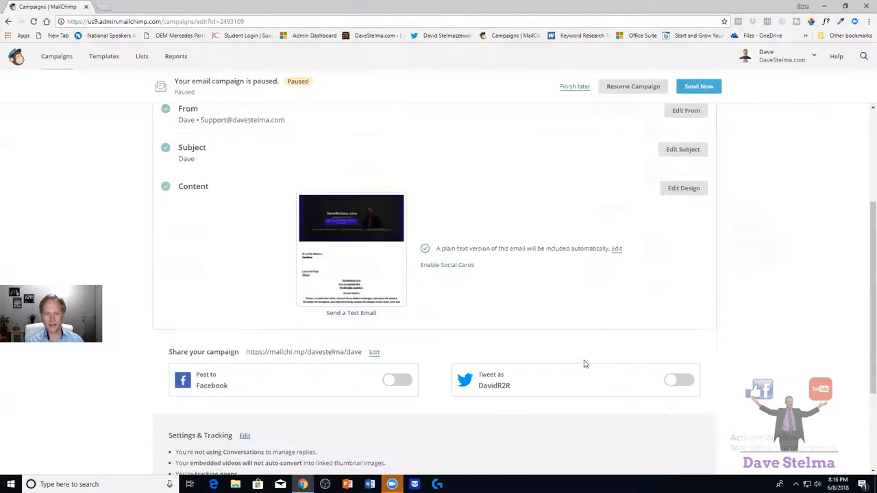
scroll(down, 3)
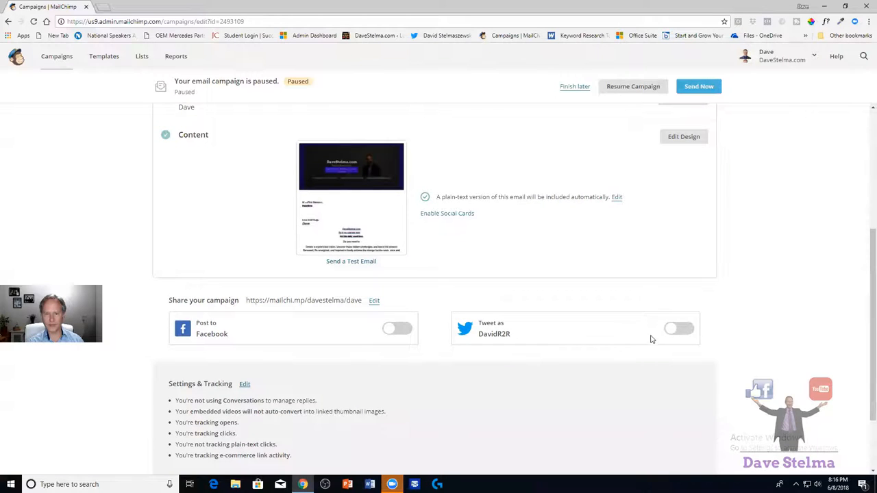
mouse_move(510, 344)
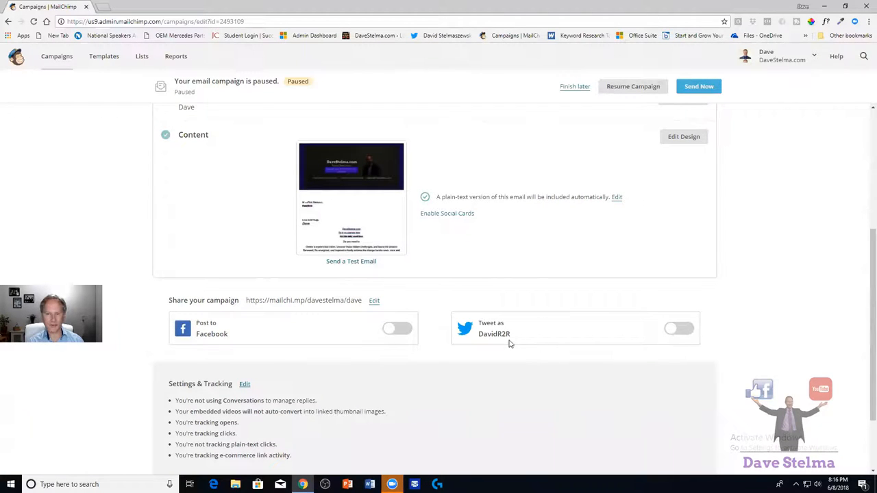
mouse_move(276, 334)
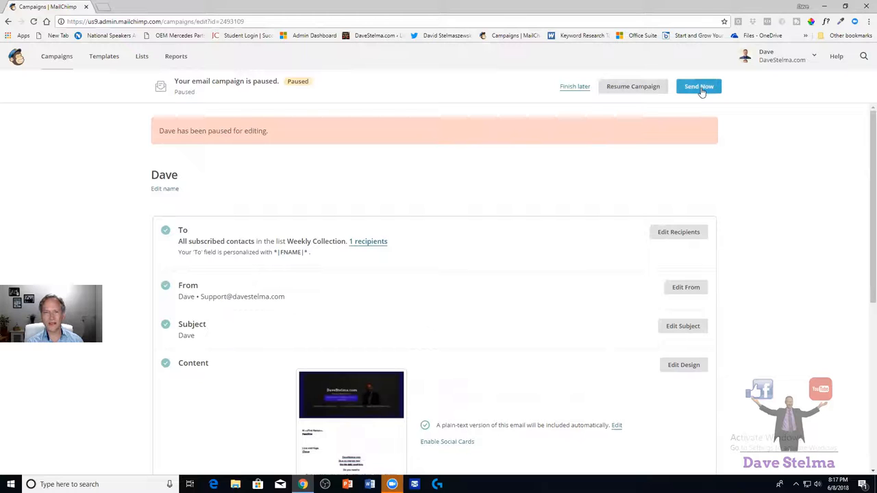
Choose Send Now for the paused Dave campaign, reaching the Prepare for launch dialog for Weekly Collection's 1 subscriber.
click(699, 86)
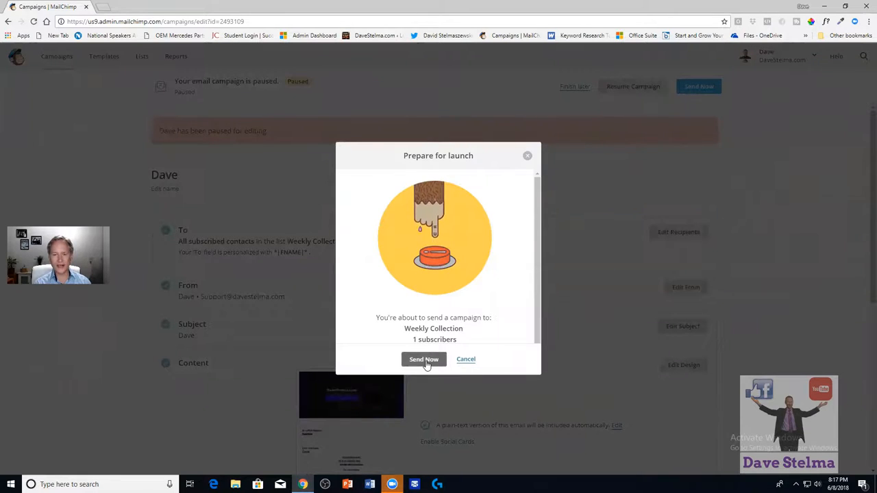
click(423, 359)
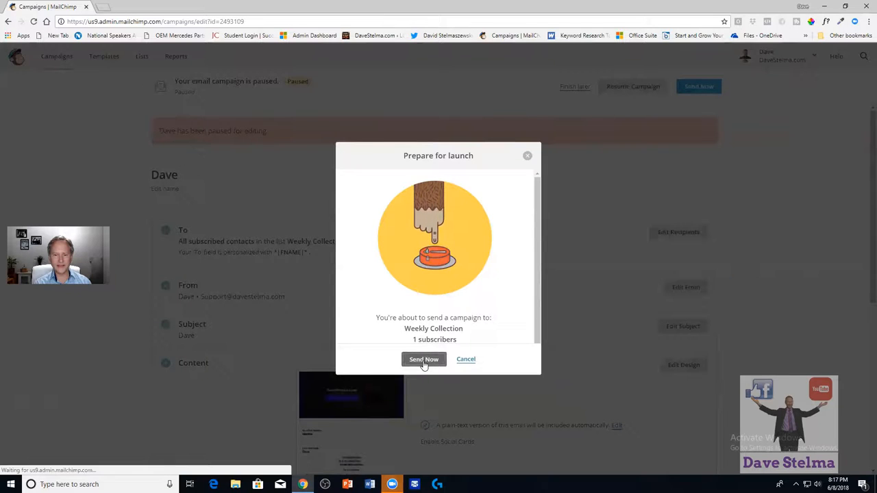
Confirm Send Now so the High Fives! page shows Dave queued for Weekly Collection's 1 subscriber.
click(423, 359)
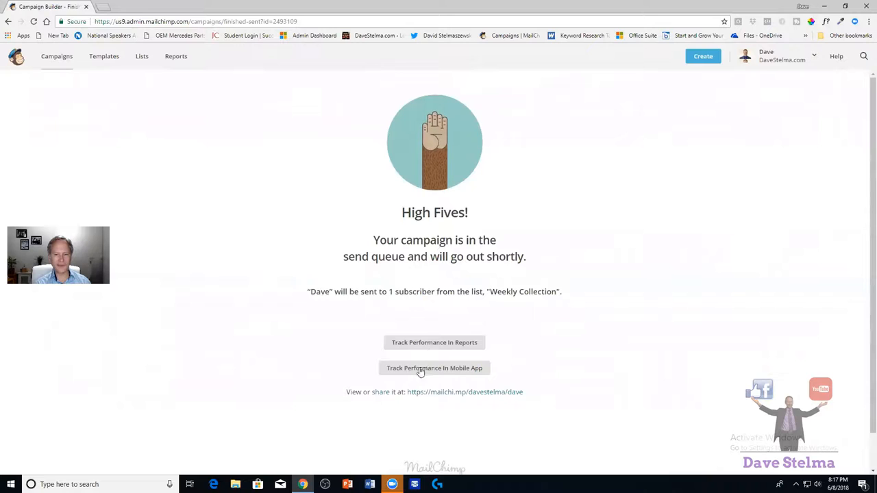
mouse_move(177, 191)
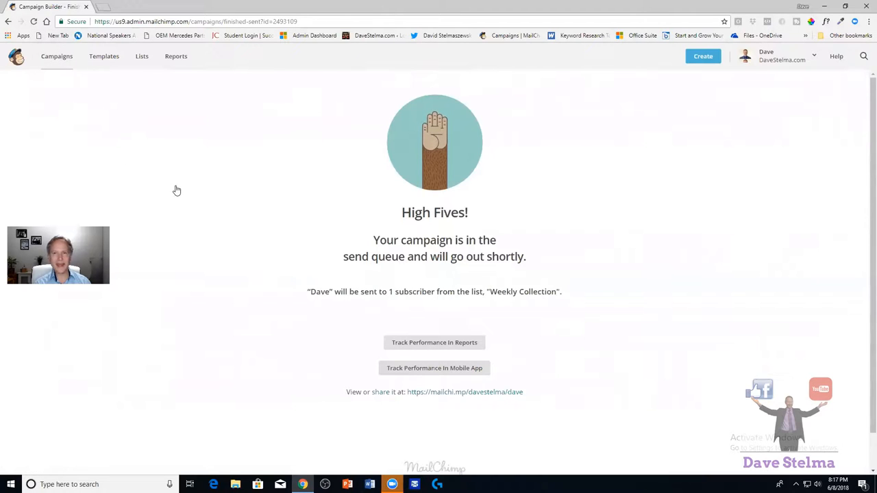
mouse_move(226, 208)
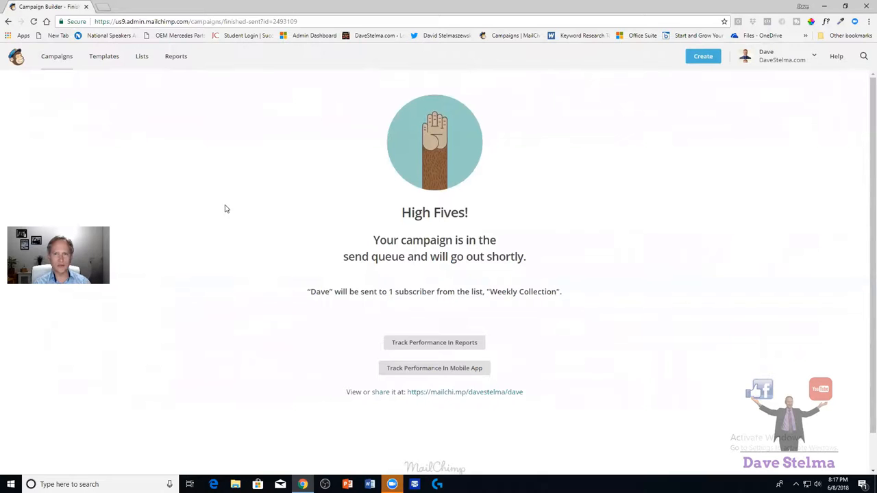
mouse_move(229, 212)
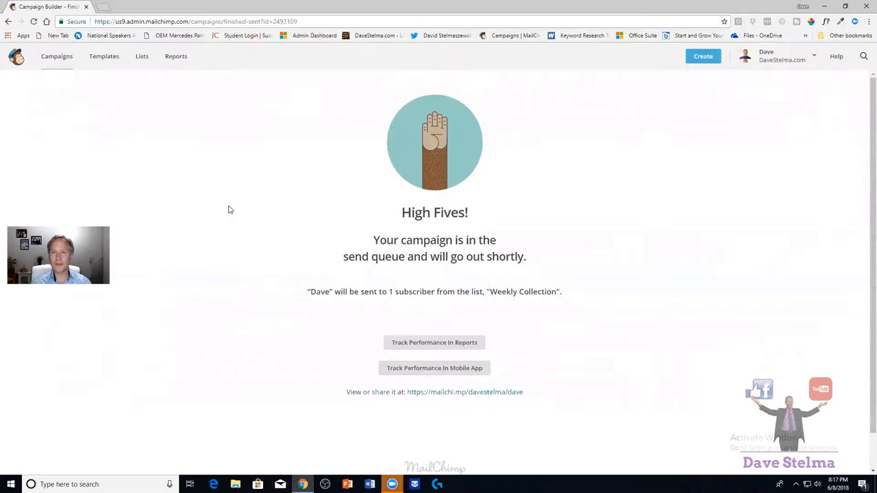
mouse_move(611, 92)
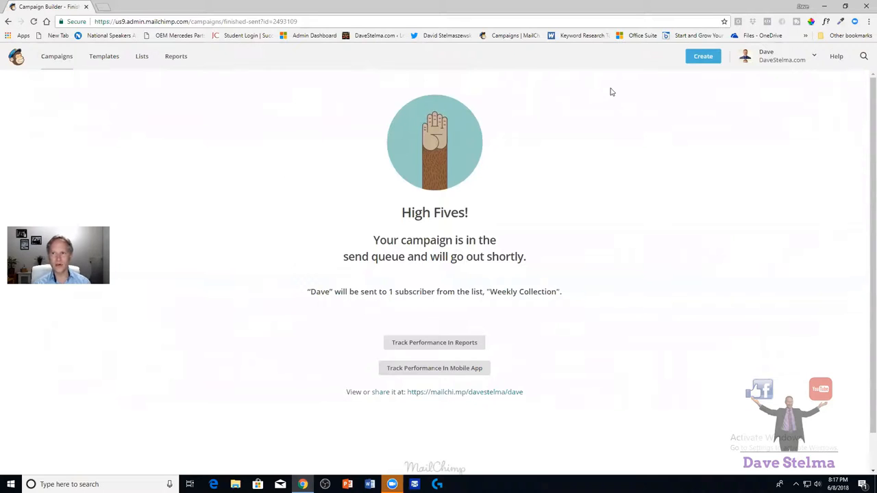